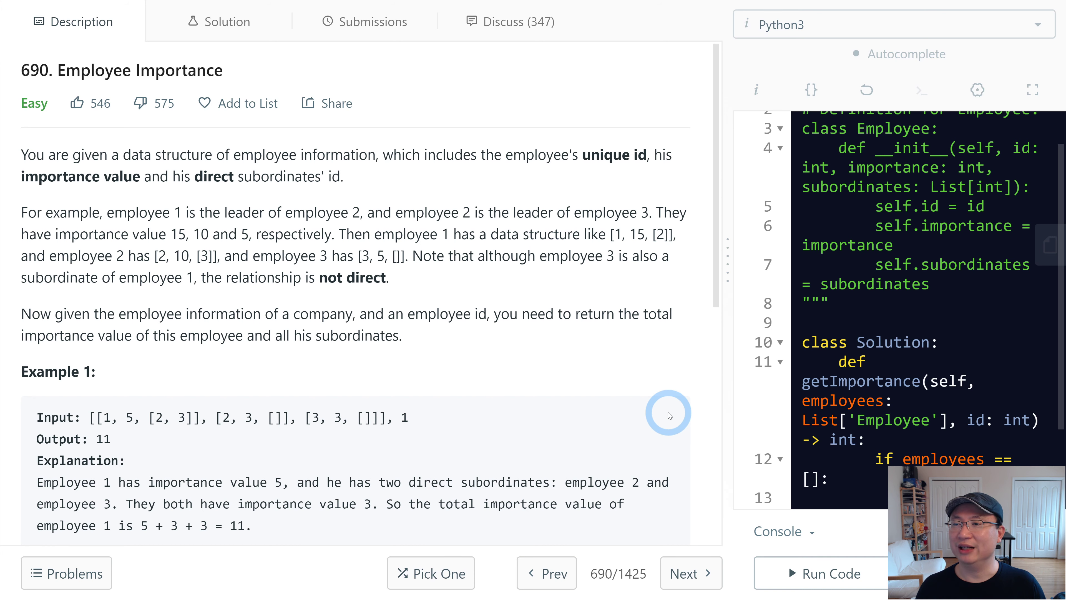
{"action": "mouse_move", "coordinate": [575, 361]}
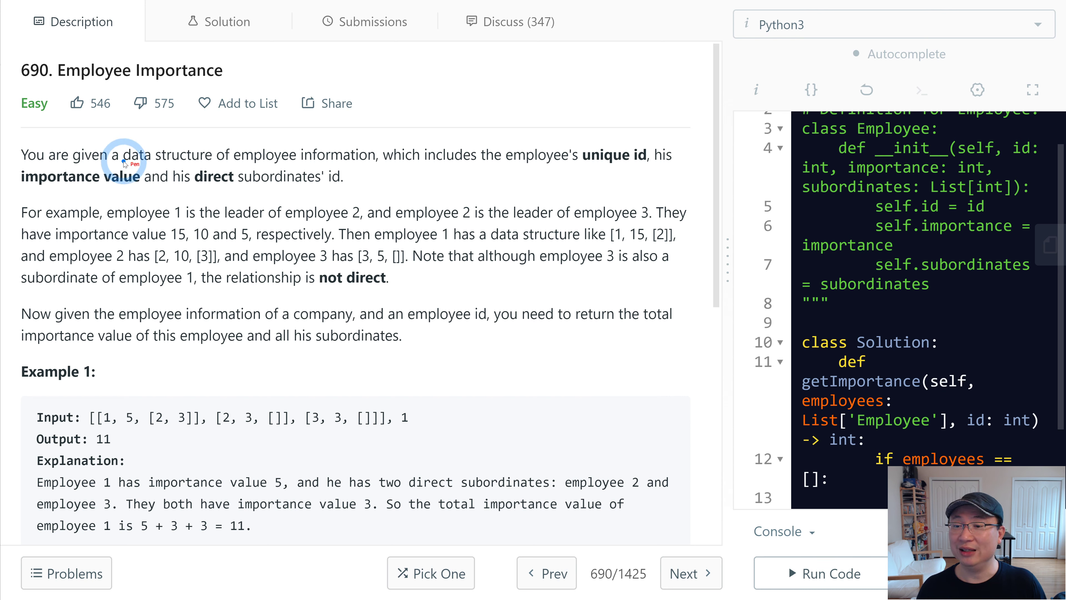
{"action": "mouse_move", "coordinate": [425, 191]}
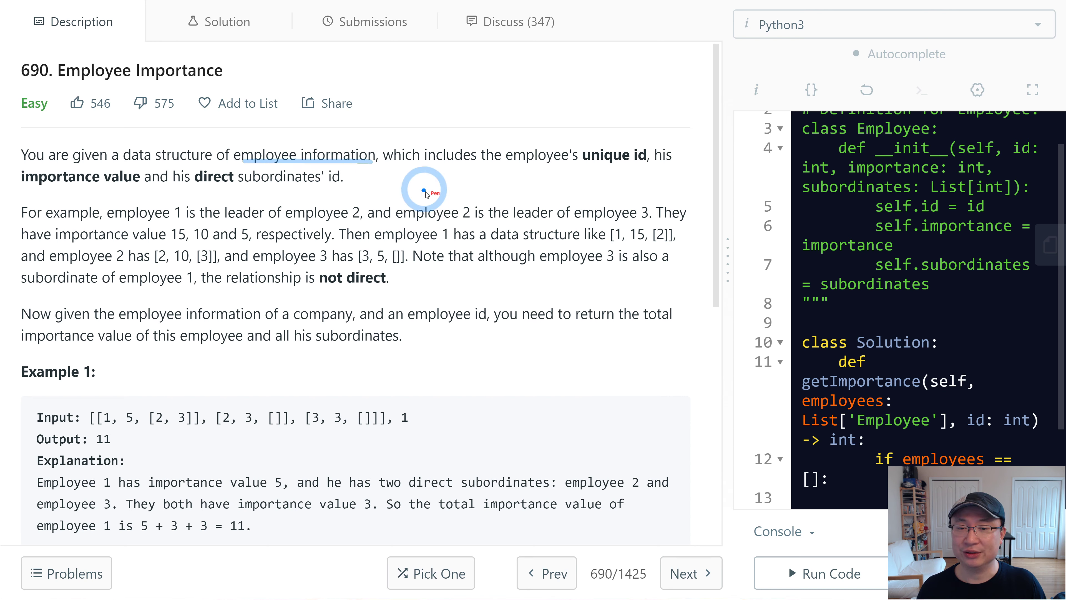
{"action": "mouse_move", "coordinate": [587, 163]}
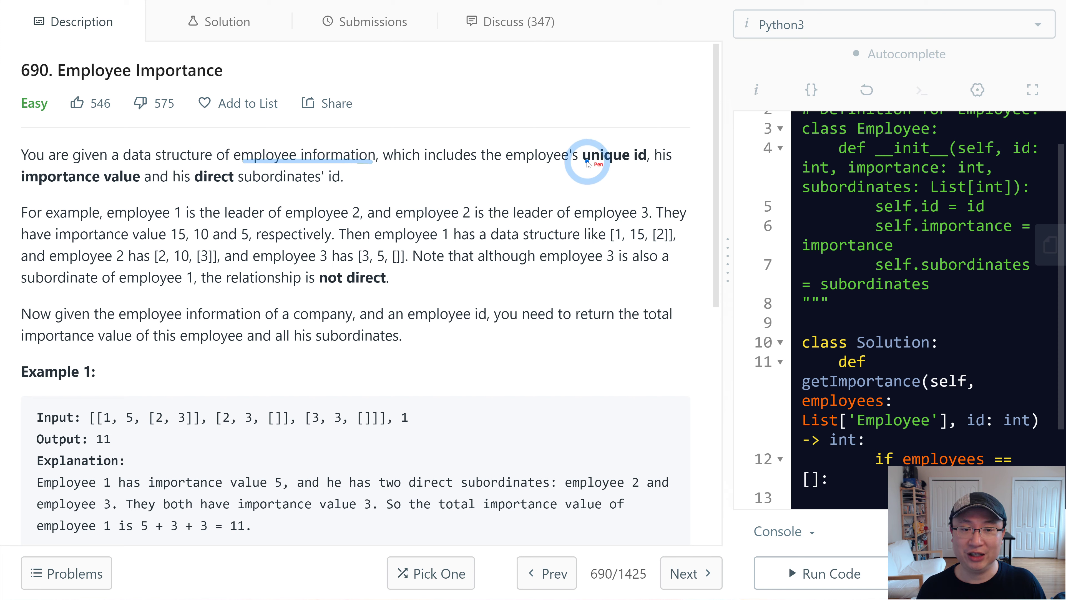
{"action": "mouse_move", "coordinate": [48, 185]}
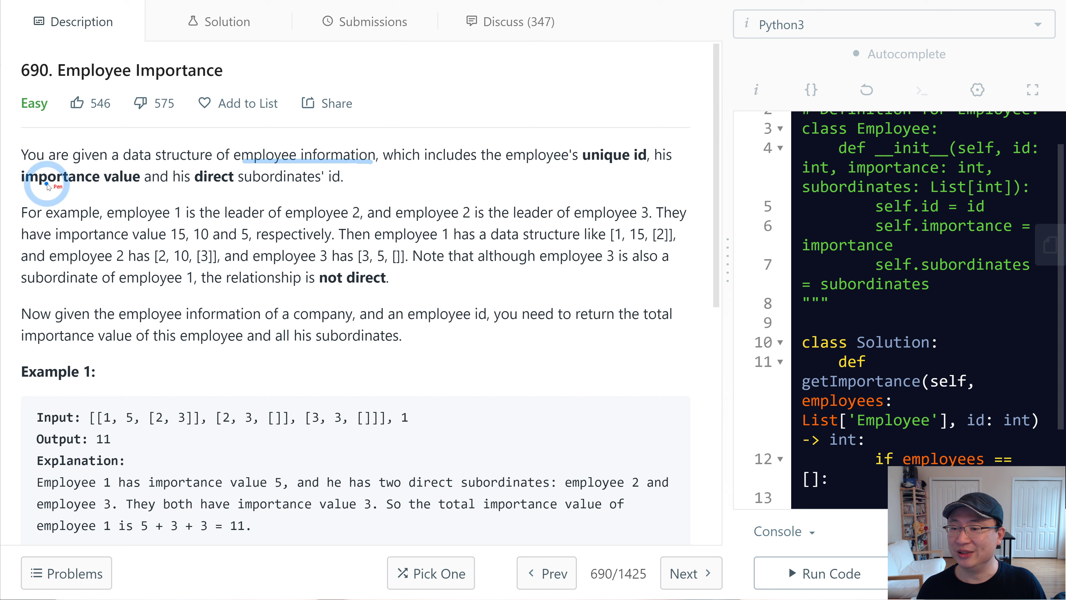
{"action": "mouse_move", "coordinate": [239, 188]}
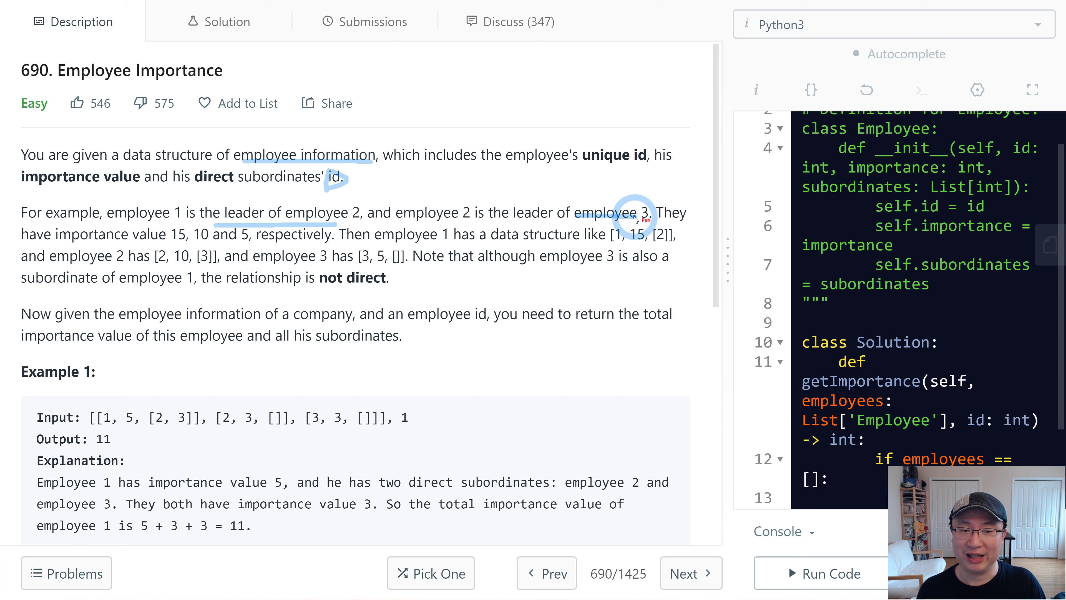
{"action": "mouse_move", "coordinate": [113, 238]}
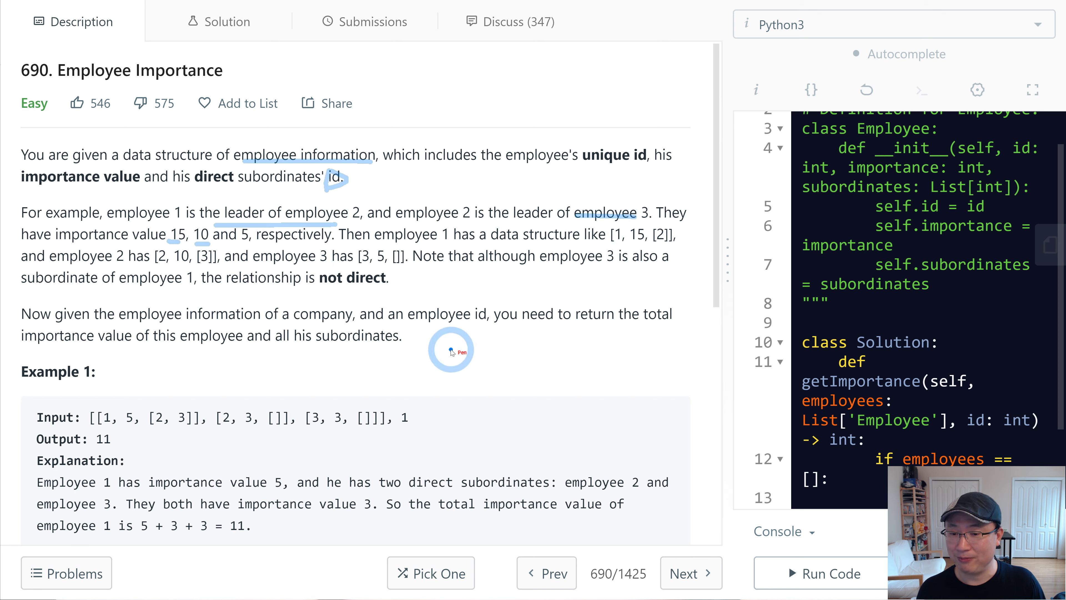
{"action": "mouse_move", "coordinate": [473, 234]}
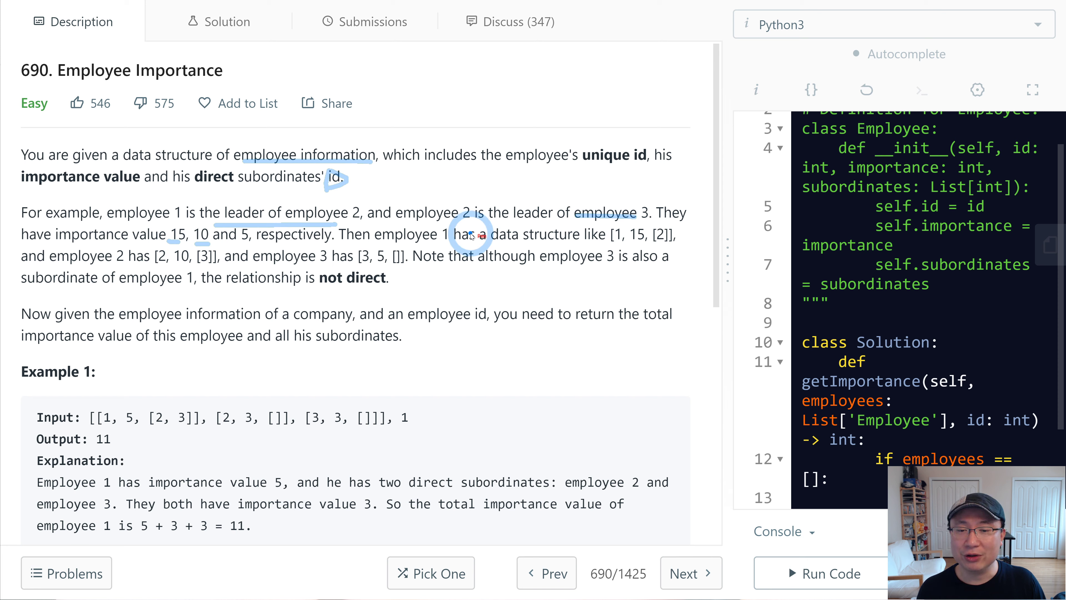
{"action": "mouse_move", "coordinate": [670, 307]}
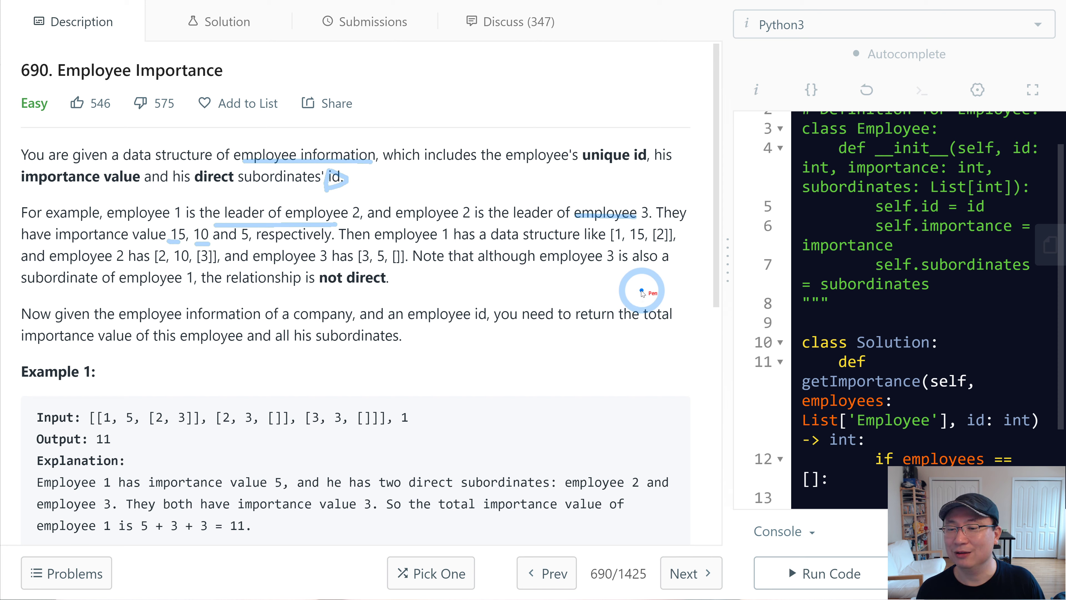
{"action": "mouse_move", "coordinate": [646, 301]}
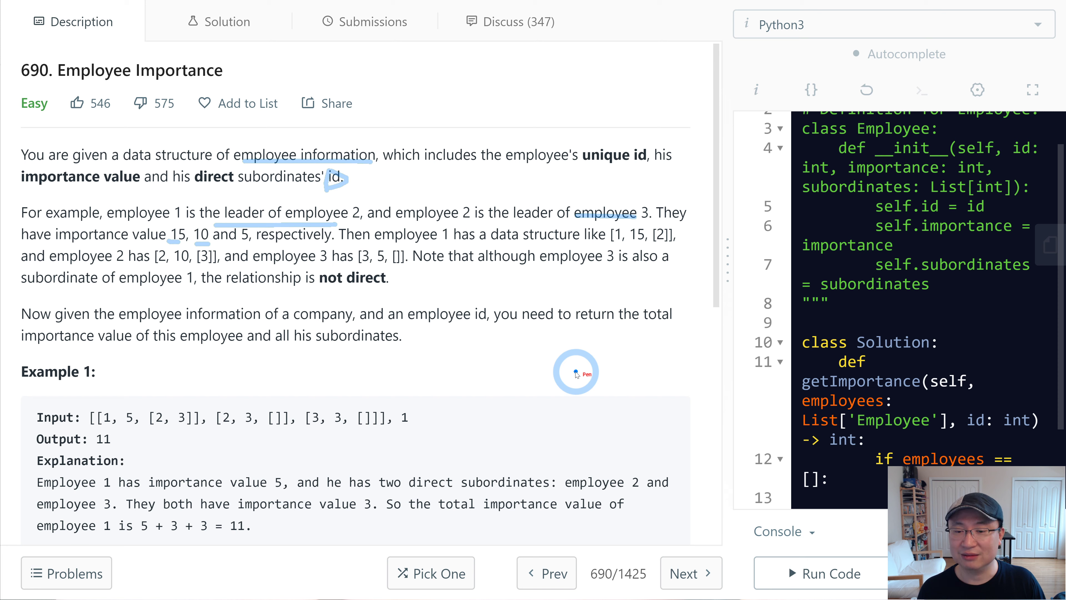
{"action": "mouse_move", "coordinate": [566, 384]}
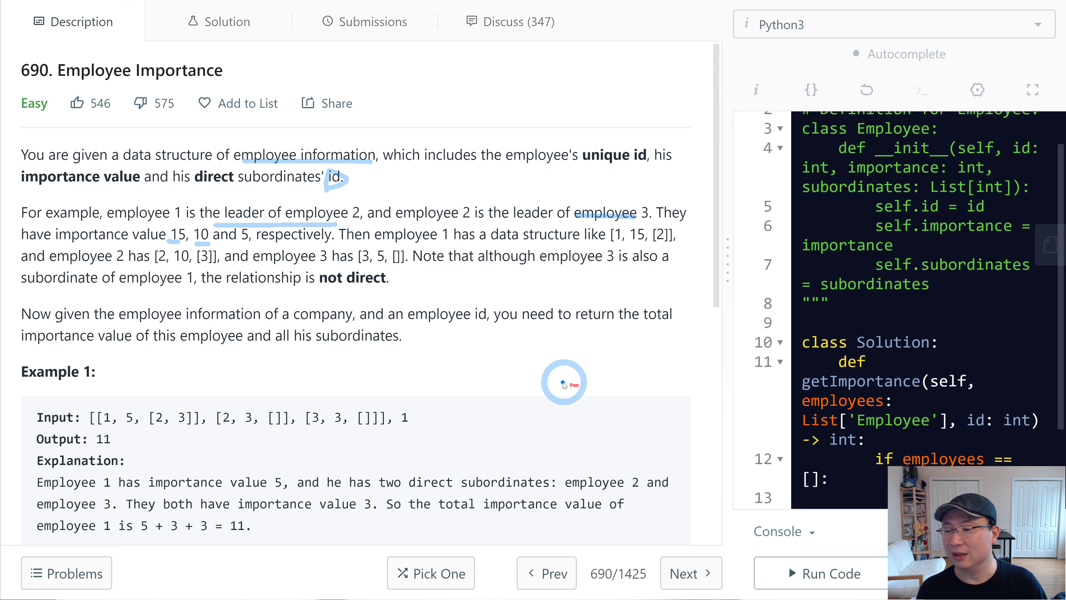
{"action": "mouse_move", "coordinate": [308, 352]}
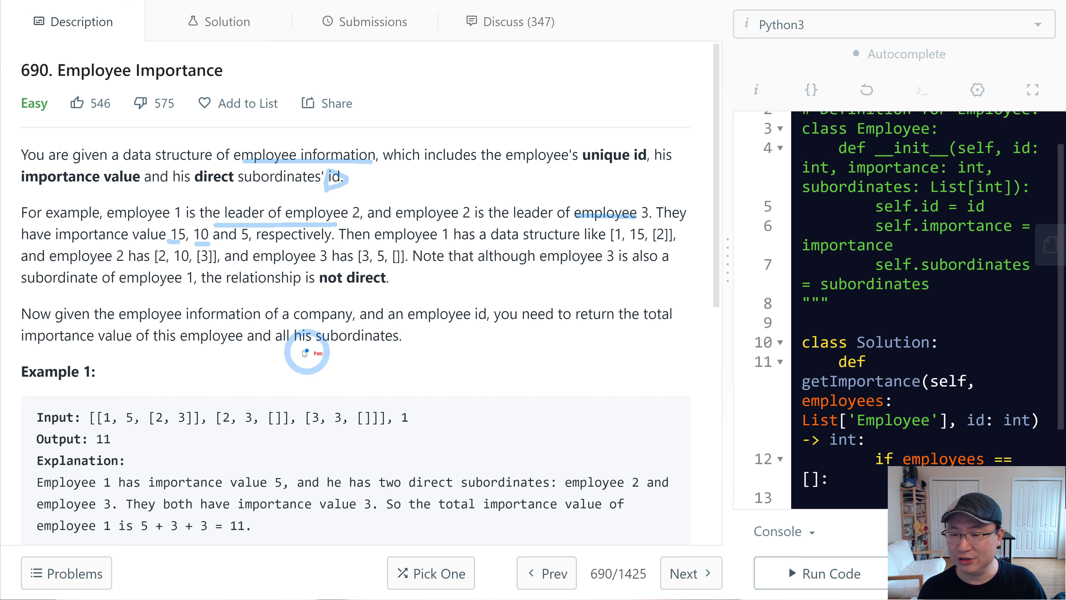
{"action": "mouse_move", "coordinate": [652, 435]}
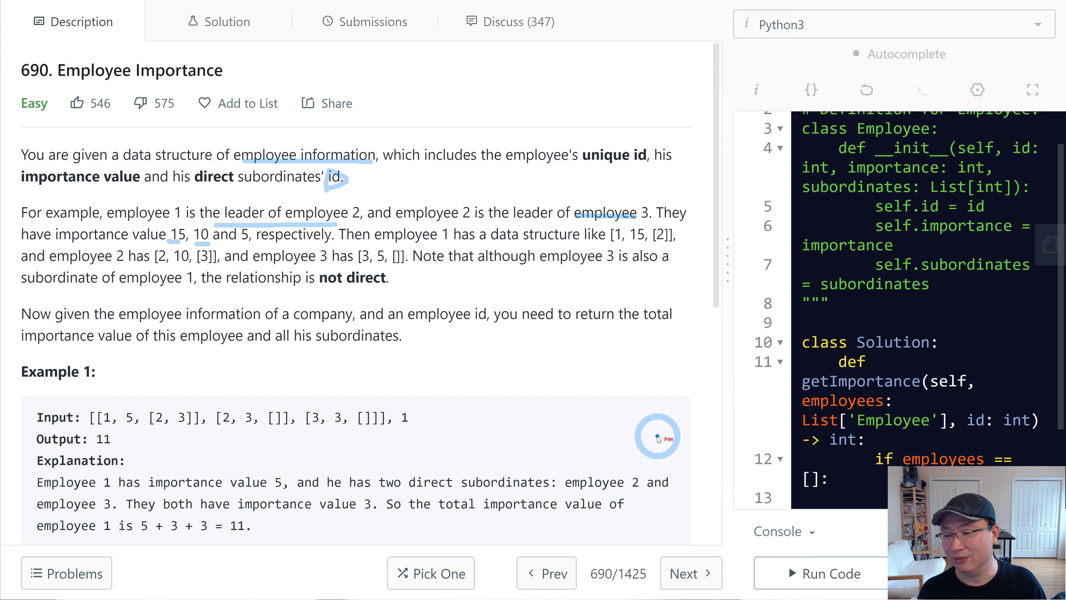
{"action": "mouse_move", "coordinate": [386, 373]}
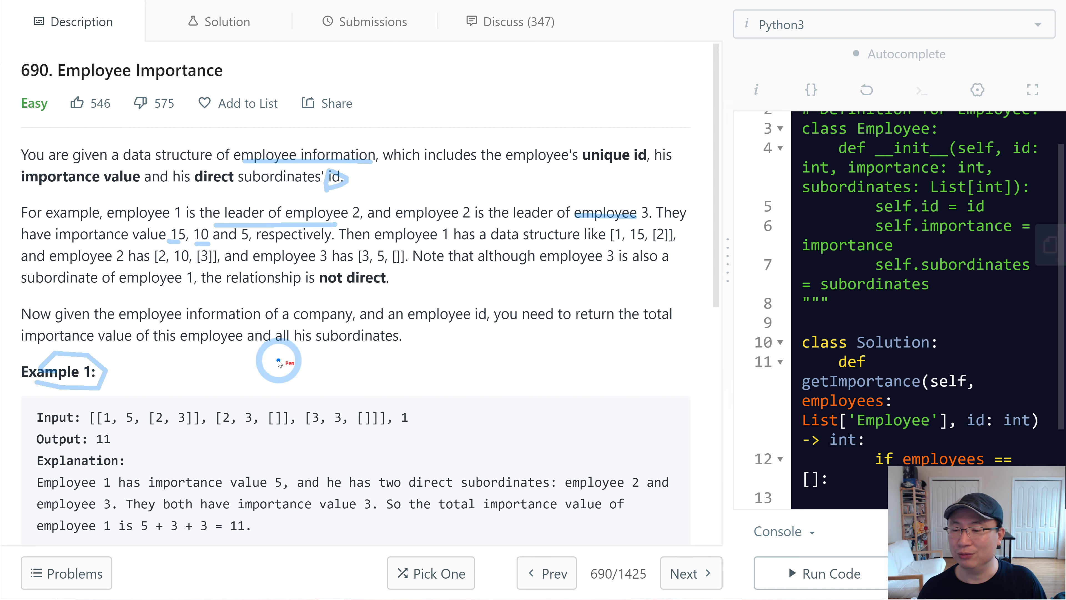
{"action": "mouse_move", "coordinate": [163, 436]}
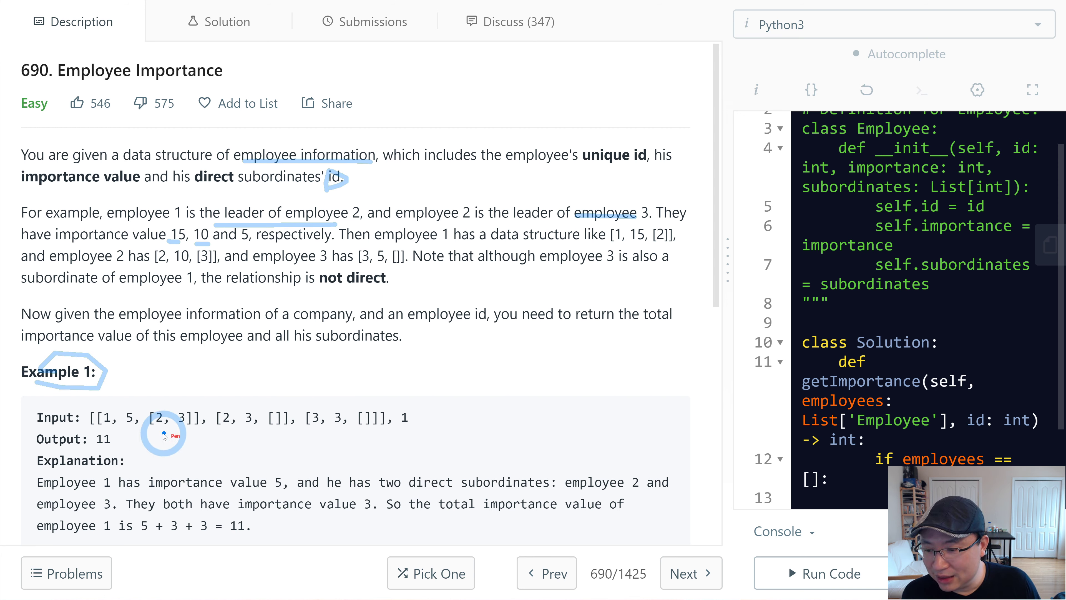
{"action": "mouse_move", "coordinate": [109, 427]}
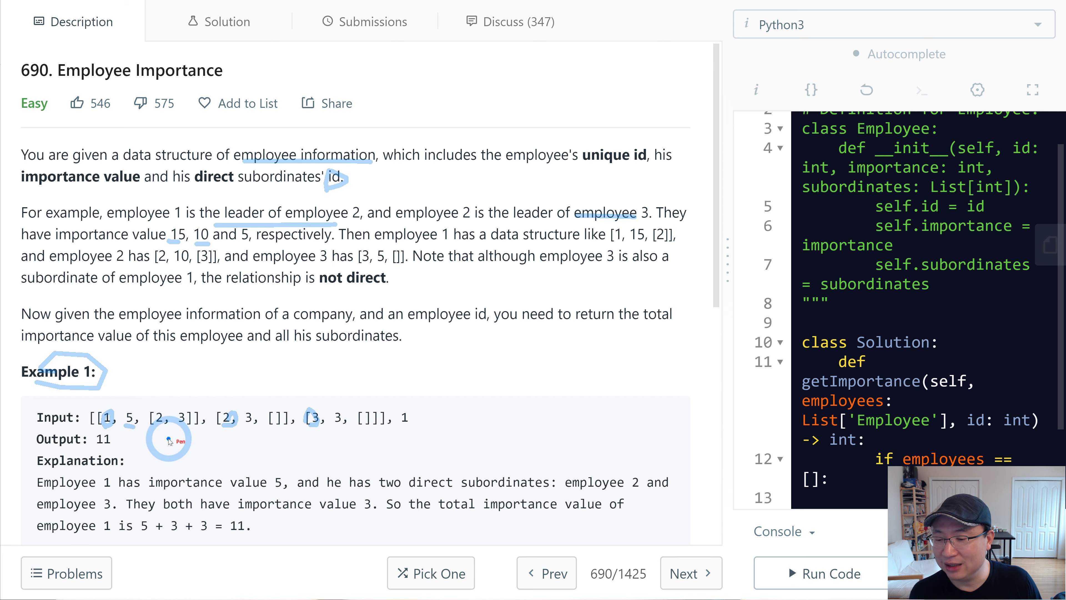
{"action": "mouse_move", "coordinate": [262, 436]}
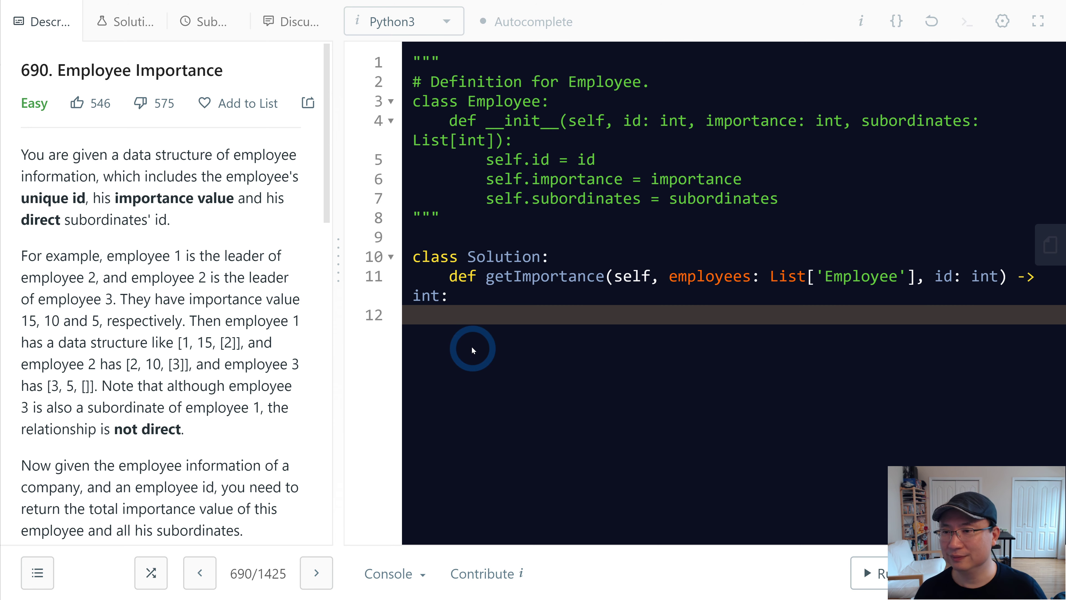
Bring Example 1 and the notes into view and briefly select the example employees input list.
{"action": "scroll", "scroll_direction": "down", "scroll_amount": 3}
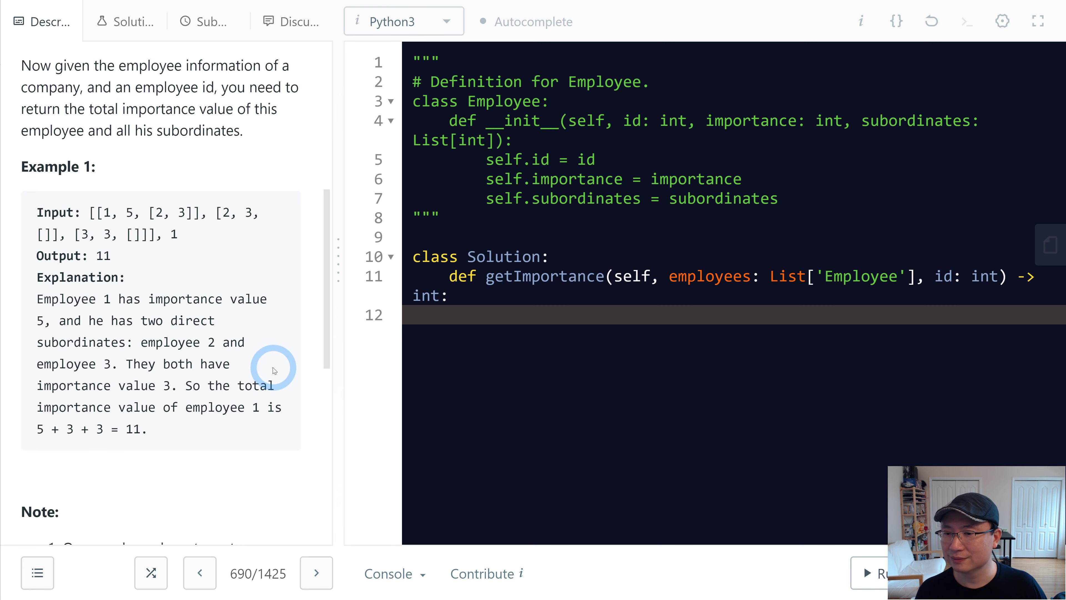
{"action": "scroll", "scroll_direction": "down", "scroll_amount": 3}
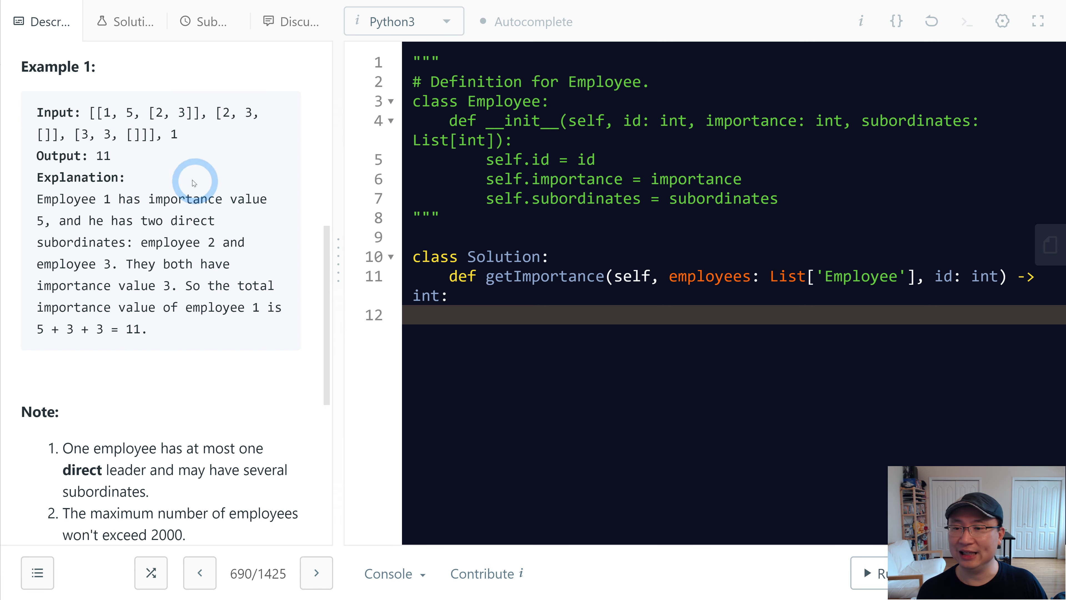
{"action": "mouse_move", "coordinate": [93, 113]}
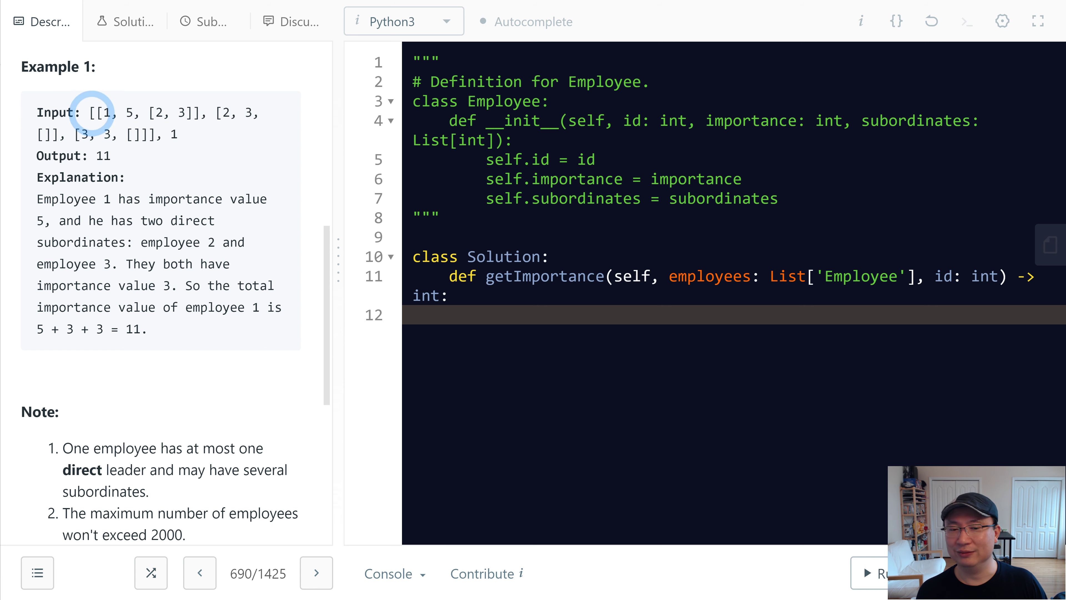
{"action": "left_click_drag", "start_coordinate": [88, 112], "coordinate": [126, 134]}
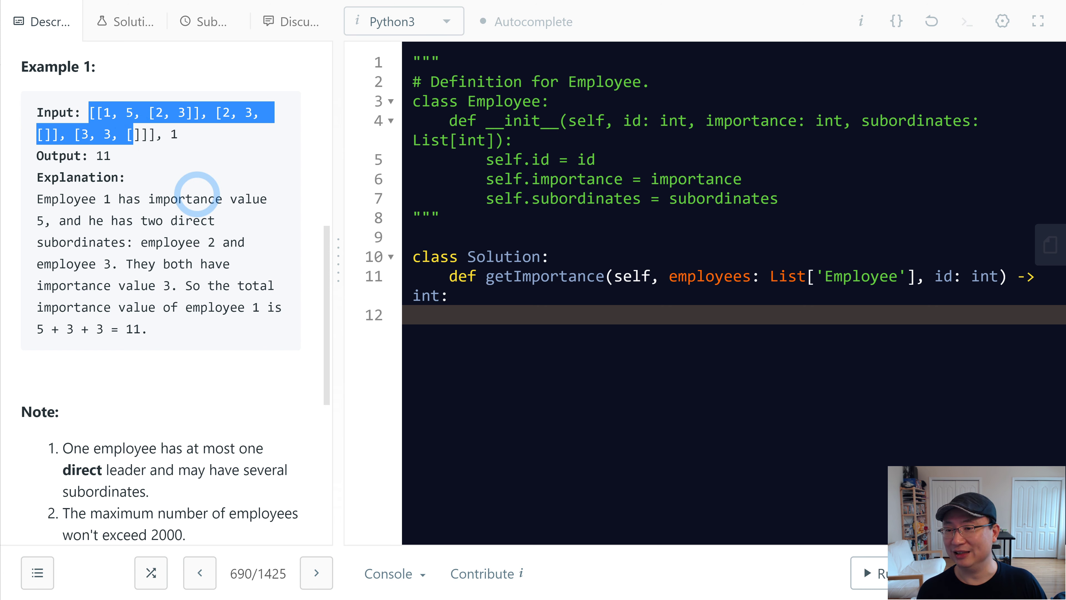
{"action": "left_click", "coordinate": [174, 133]}
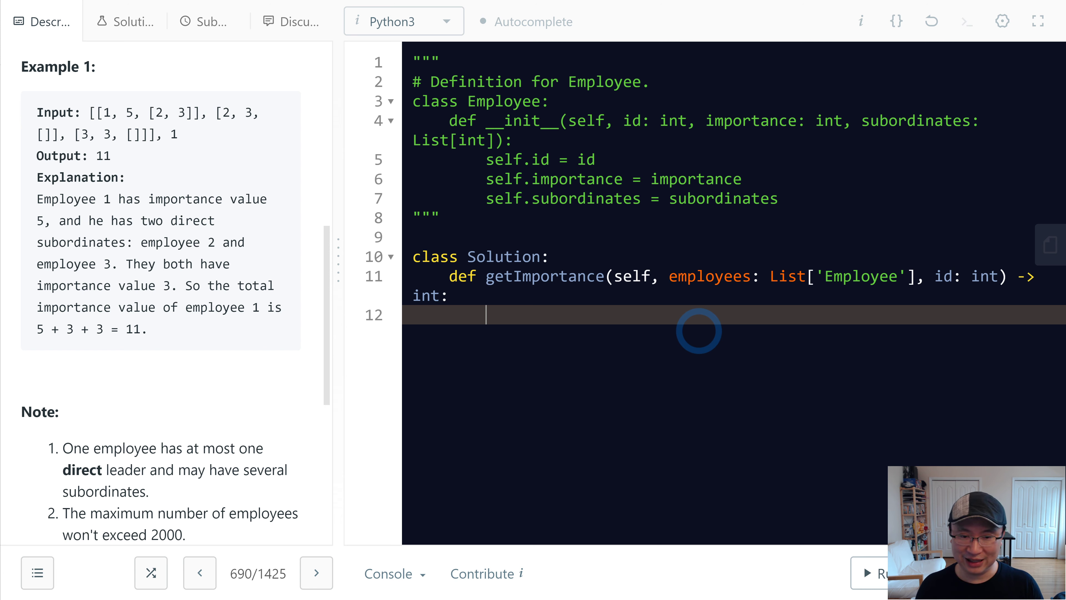
Add the guard: if employees == [] return 0.
{"action": "type", "text": "if"}
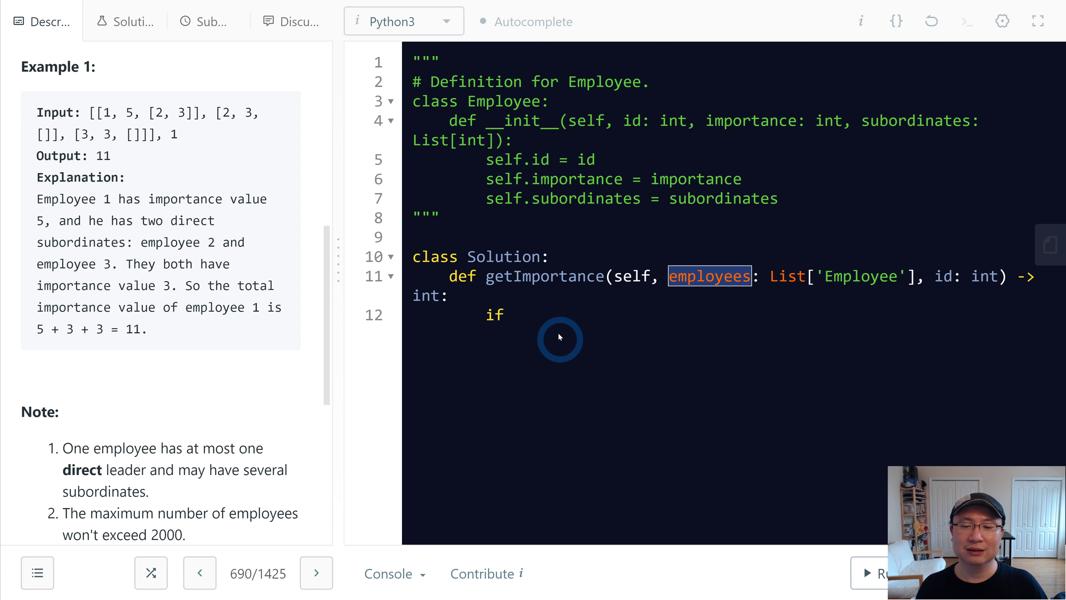
{"action": "type", "text": "employees ="}
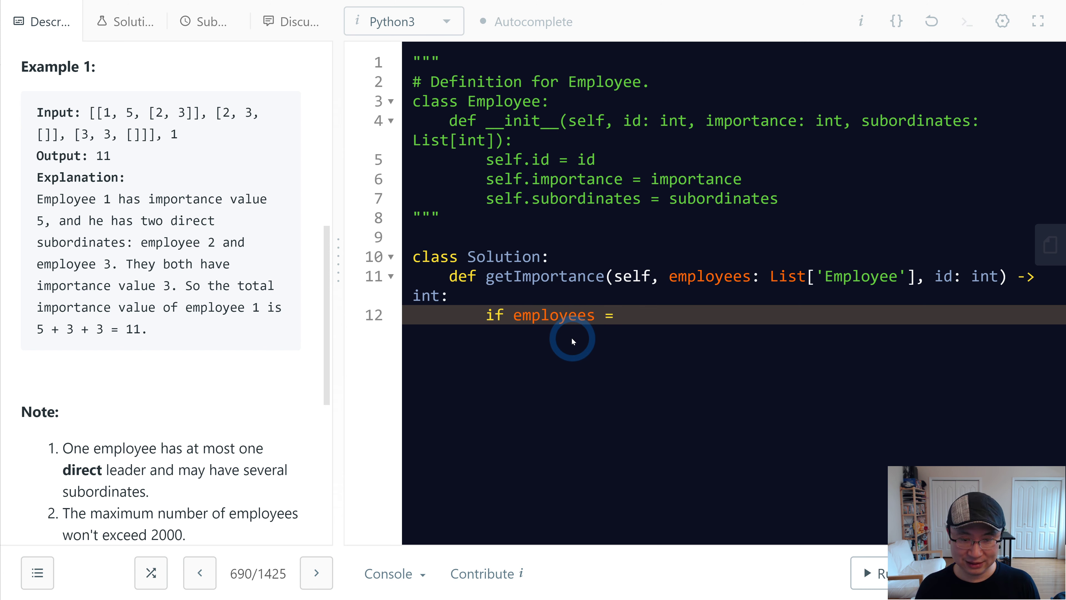
{"action": "type", "text": "= []:"}
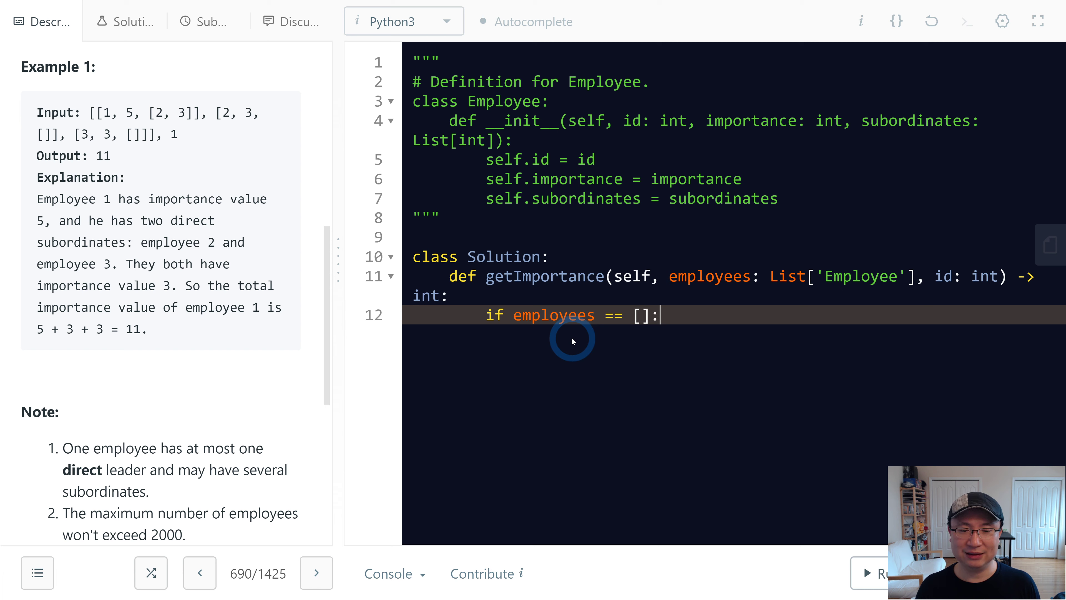
{"action": "type", "text": "return -"}
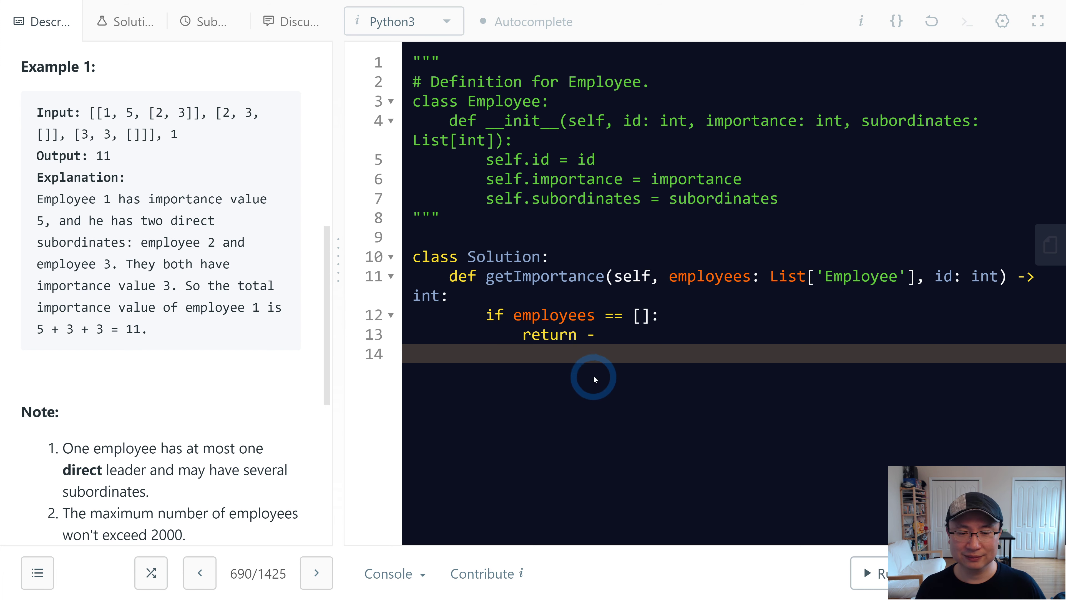
{"action": "key", "text": "Backspace"}
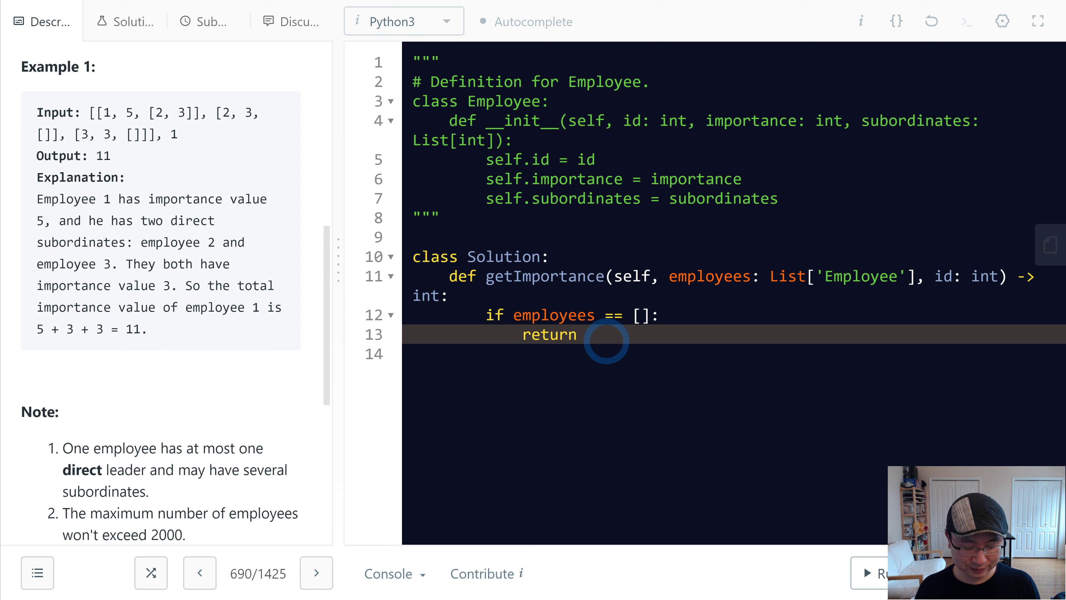
{"action": "type", "text": "0"}
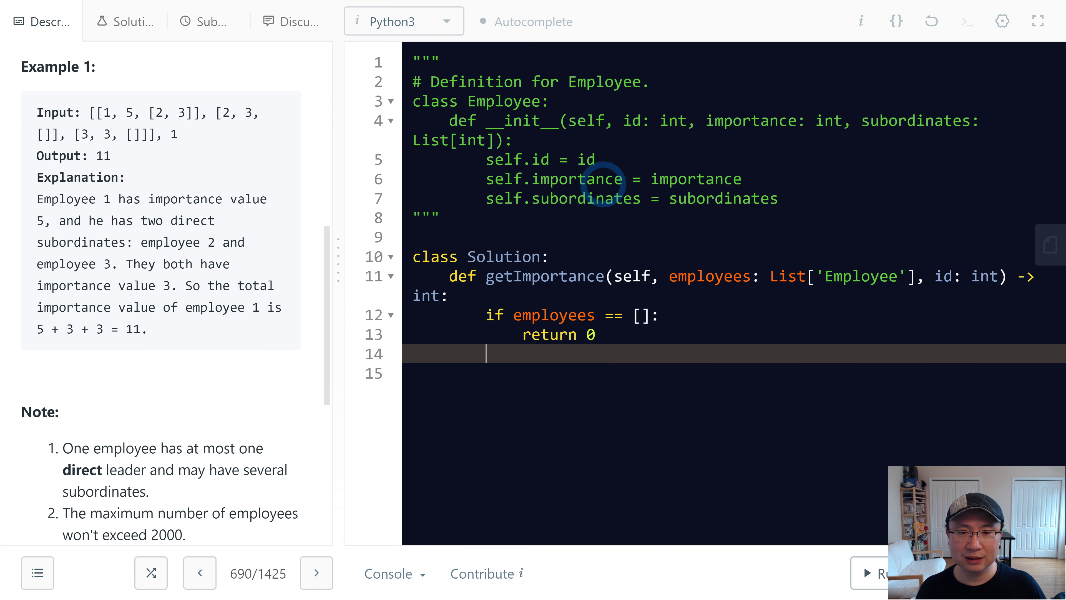
Initialize importances total, empty map, and queue = collections.deque() seeded with queue.append(id).
{"action": "double_click", "coordinate": [578, 178]}
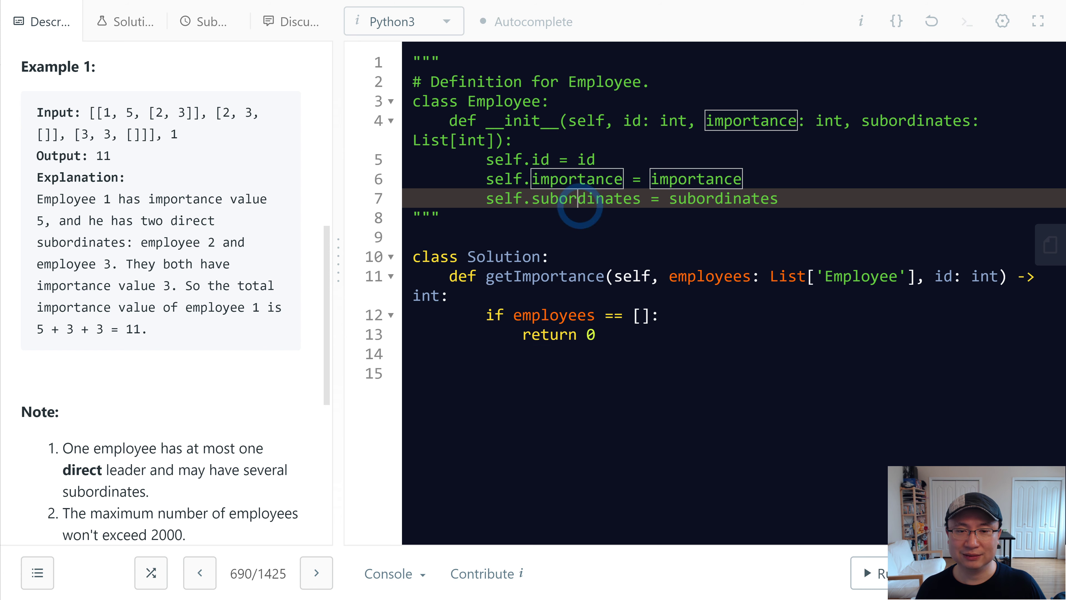
{"action": "left_click", "coordinate": [517, 353]}
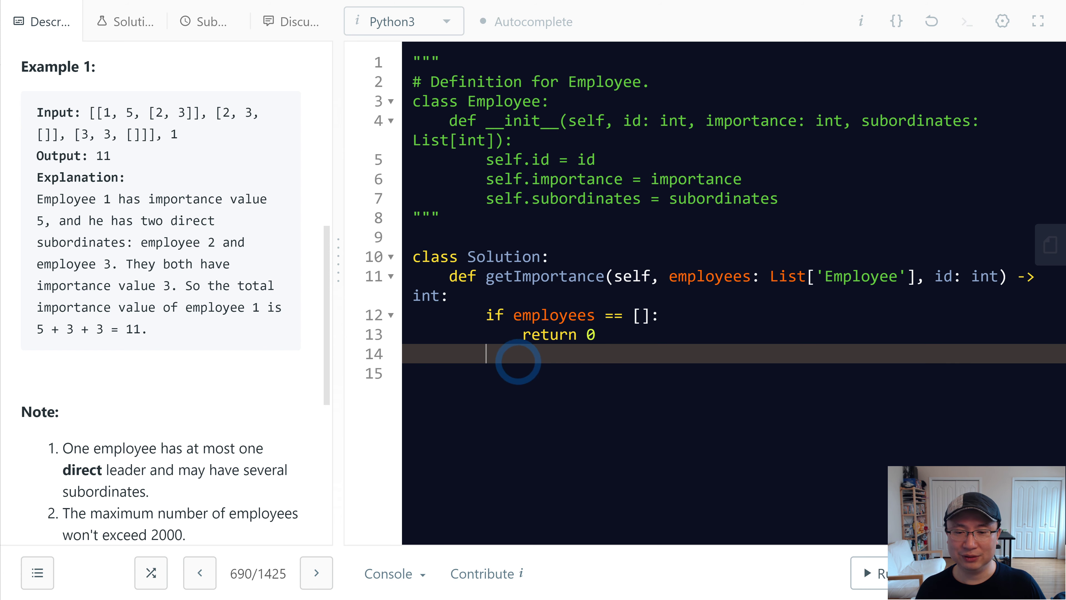
{"action": "type", "text": "importances = 0"}
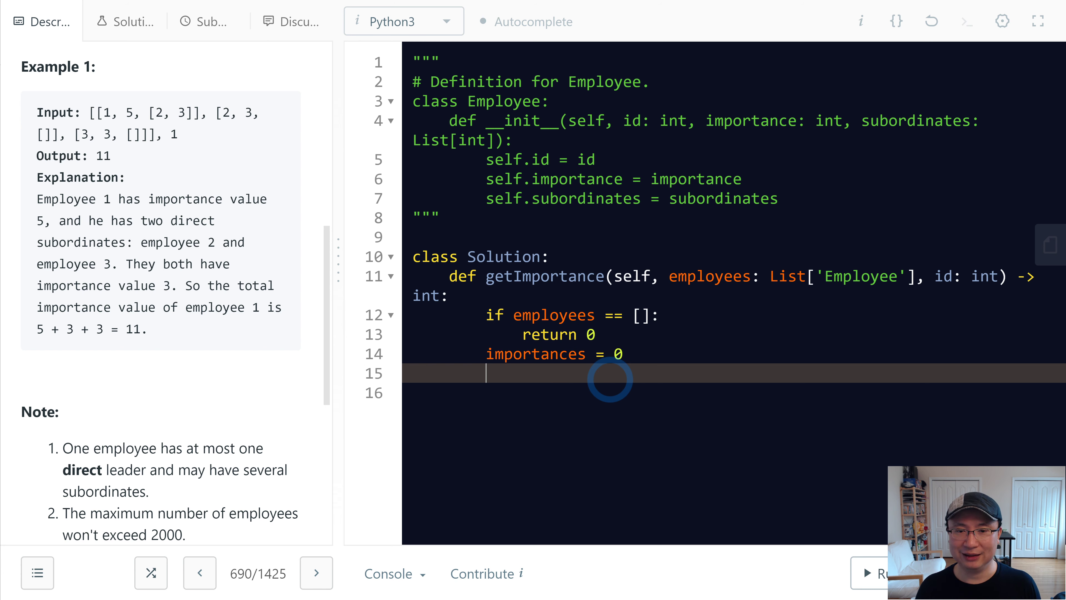
{"action": "type", "text": "map = {"}
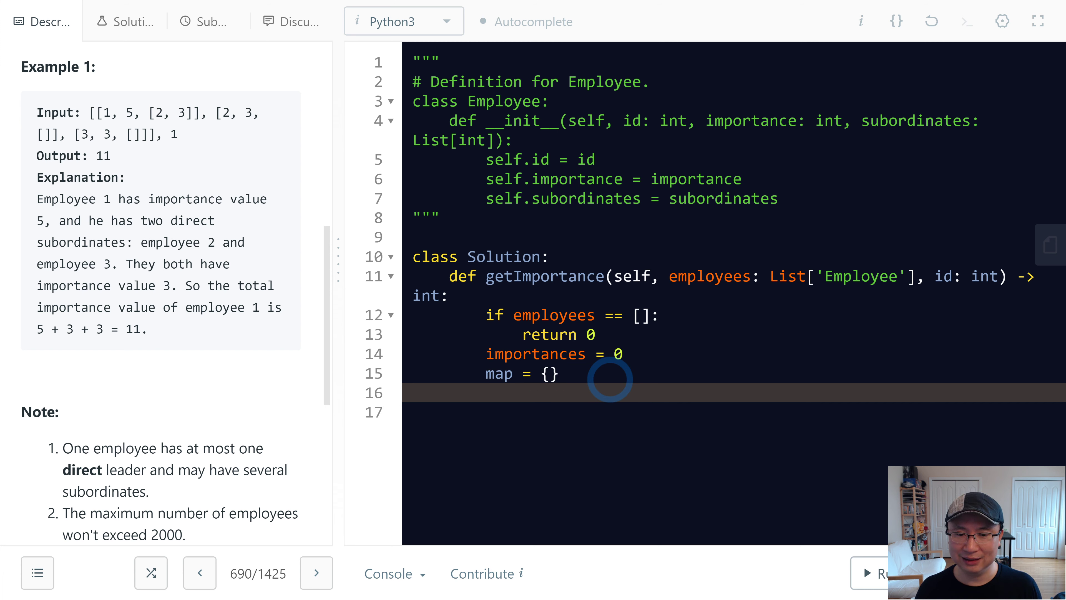
{"action": "type", "text": "queue"}
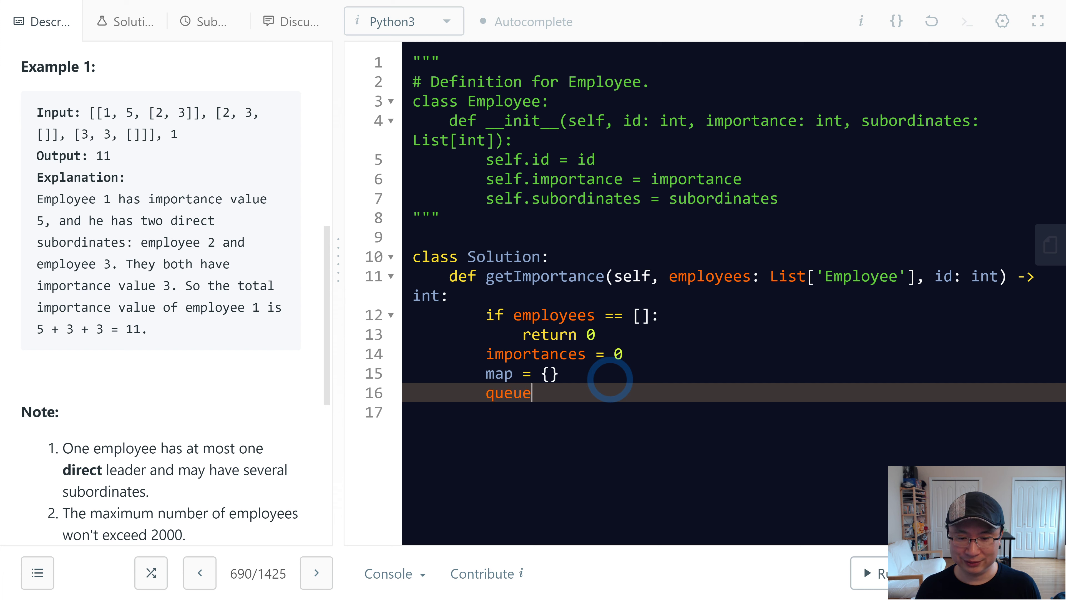
{"action": "type", "text": "= c"}
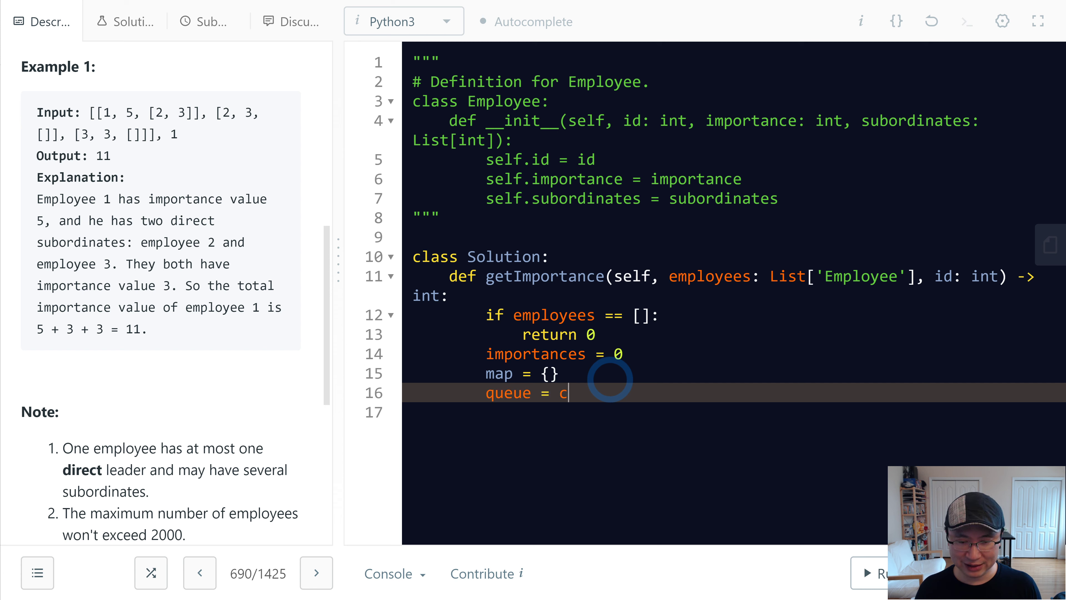
{"action": "type", "text": "ollections."}
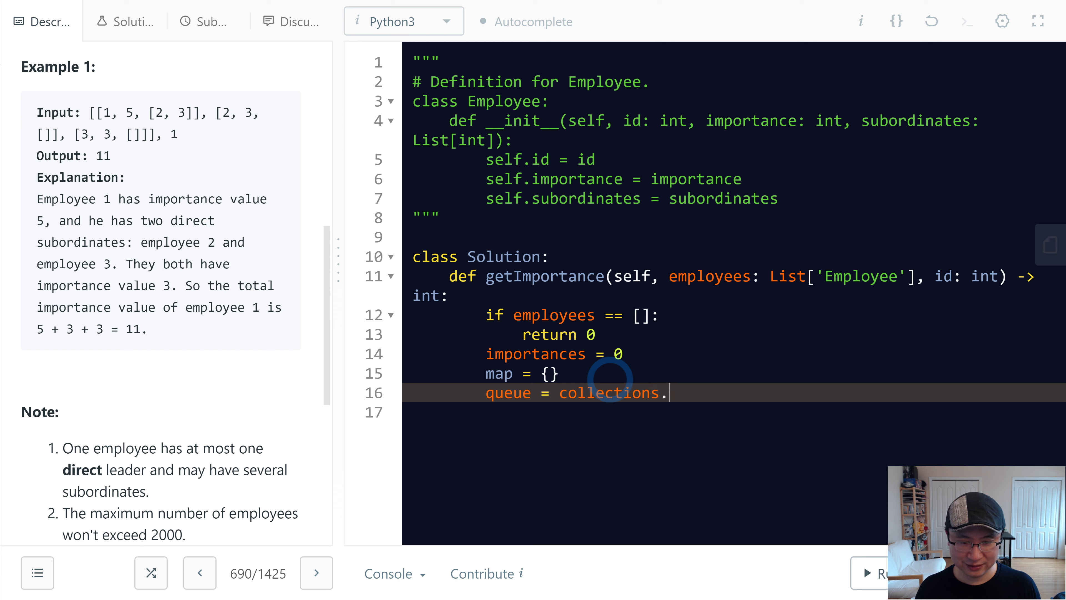
{"action": "type", "text": "deque("}
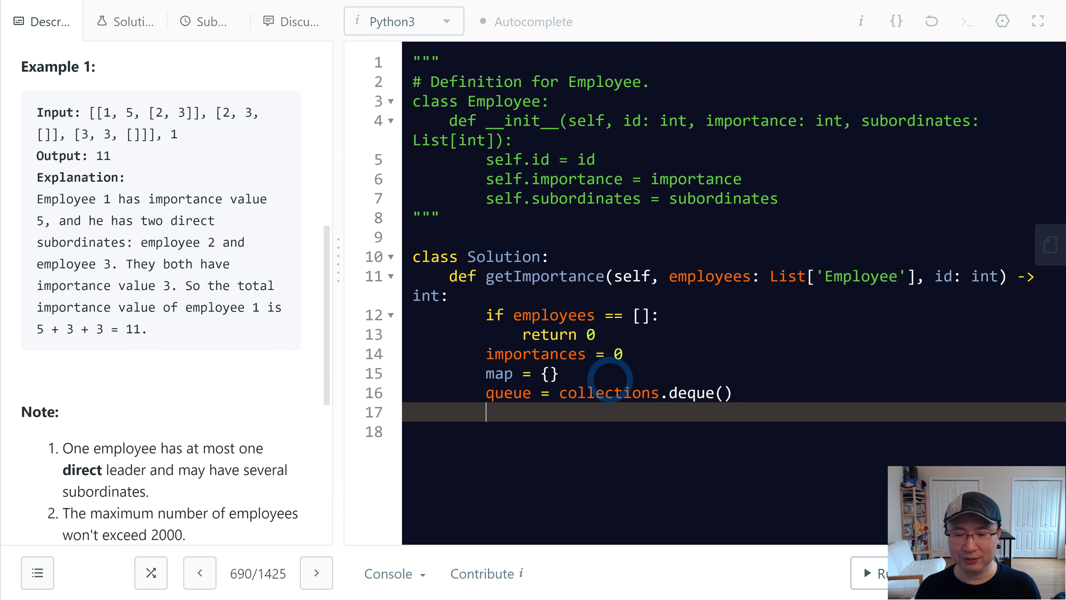
{"action": "type", "text": "queue.app"}
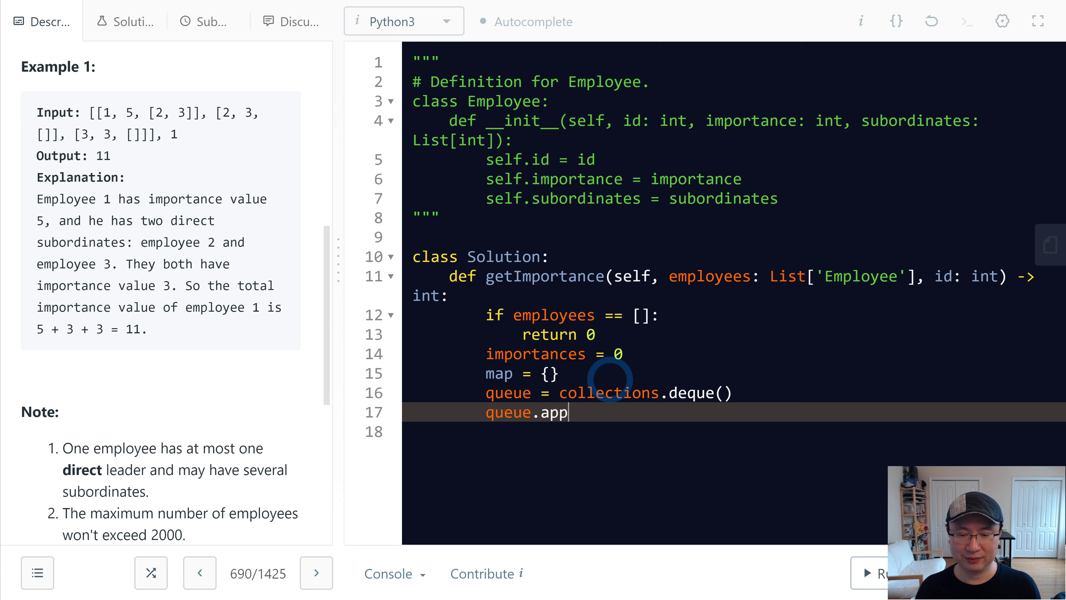
{"action": "type", "text": "end(id)"}
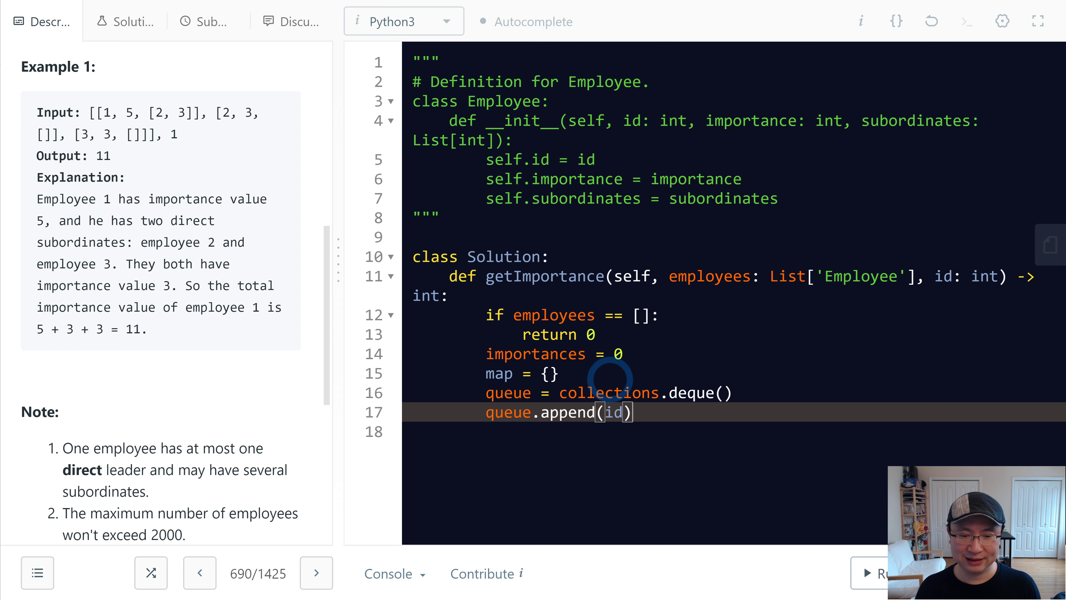
Write the while queue loop taking employee = map[queue.popleft()].
{"action": "type", "text": "w"}
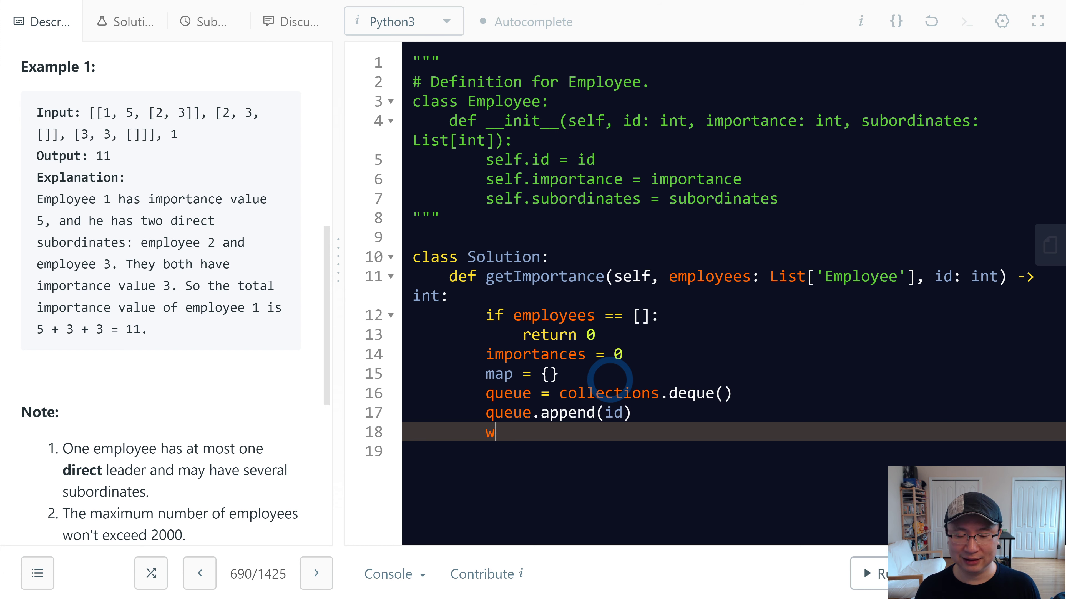
{"action": "type", "text": "hile queu"}
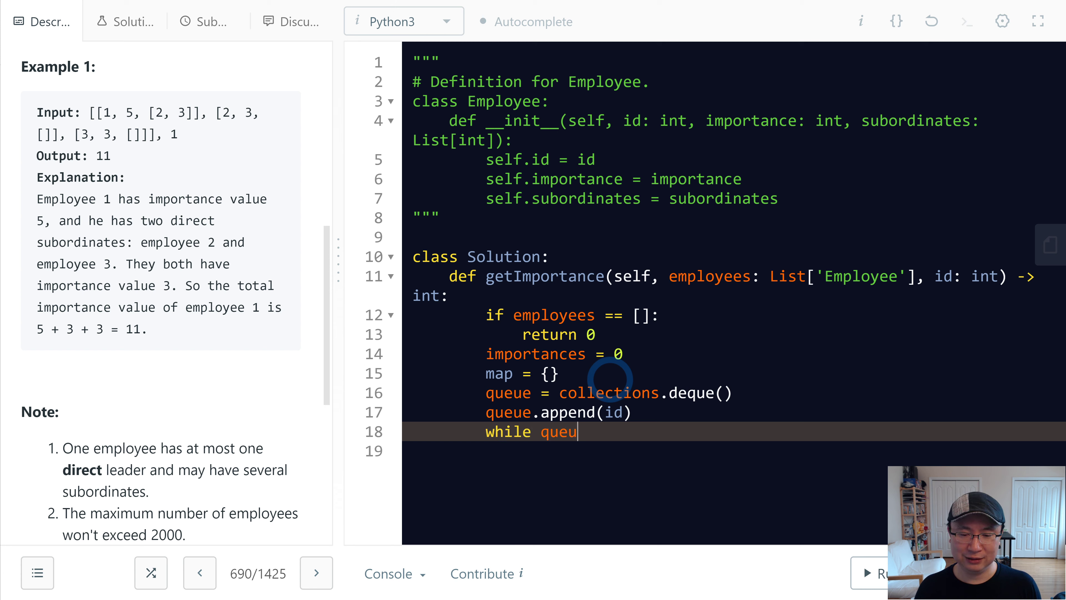
{"action": "type", "text": "e:"}
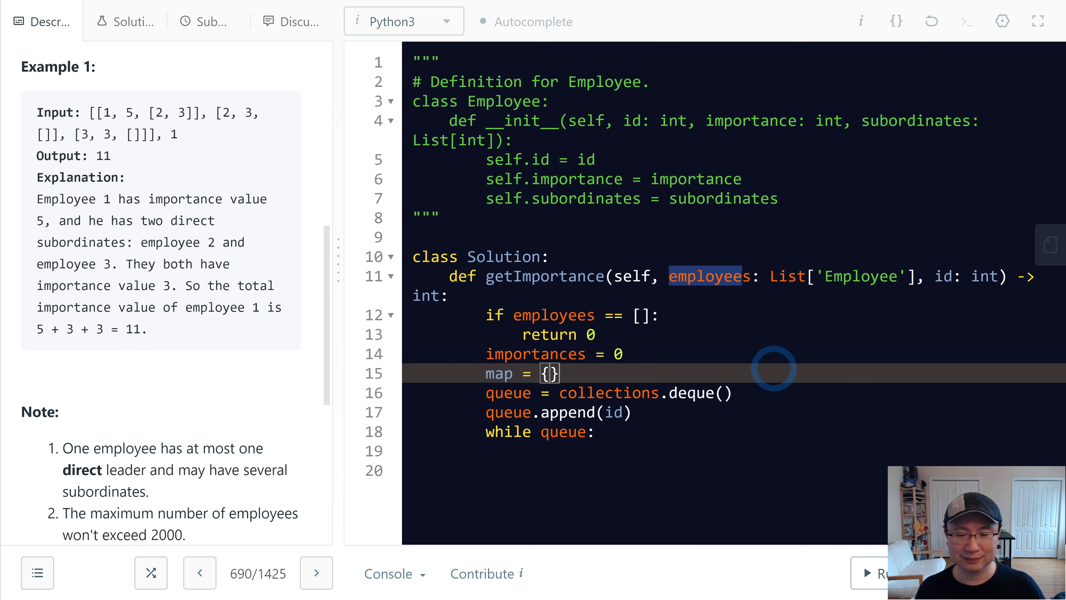
{"action": "type", "text": "employee ="}
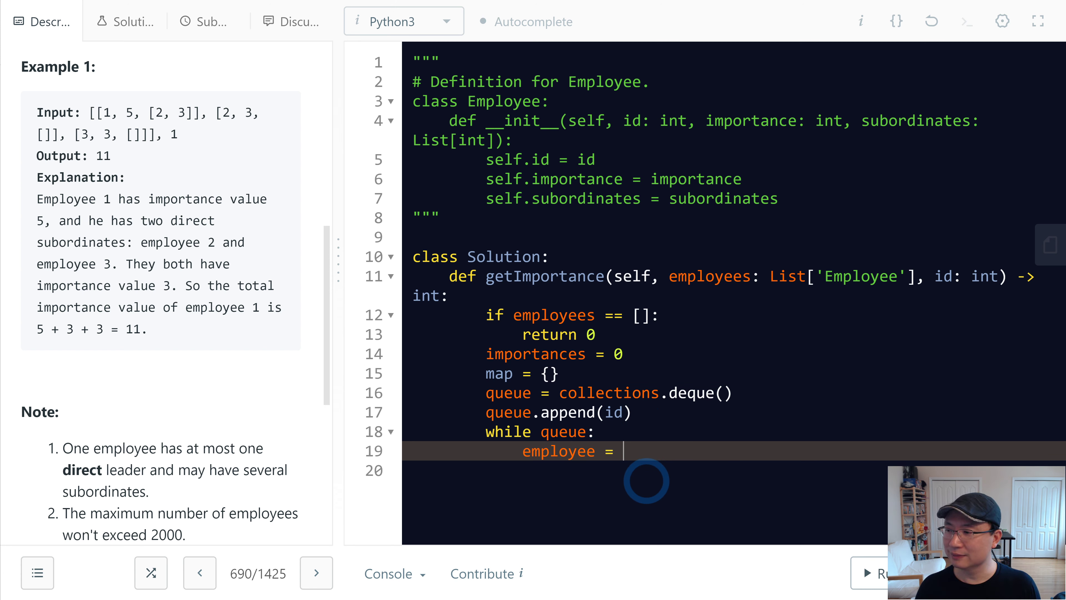
{"action": "type", "text": "map"}
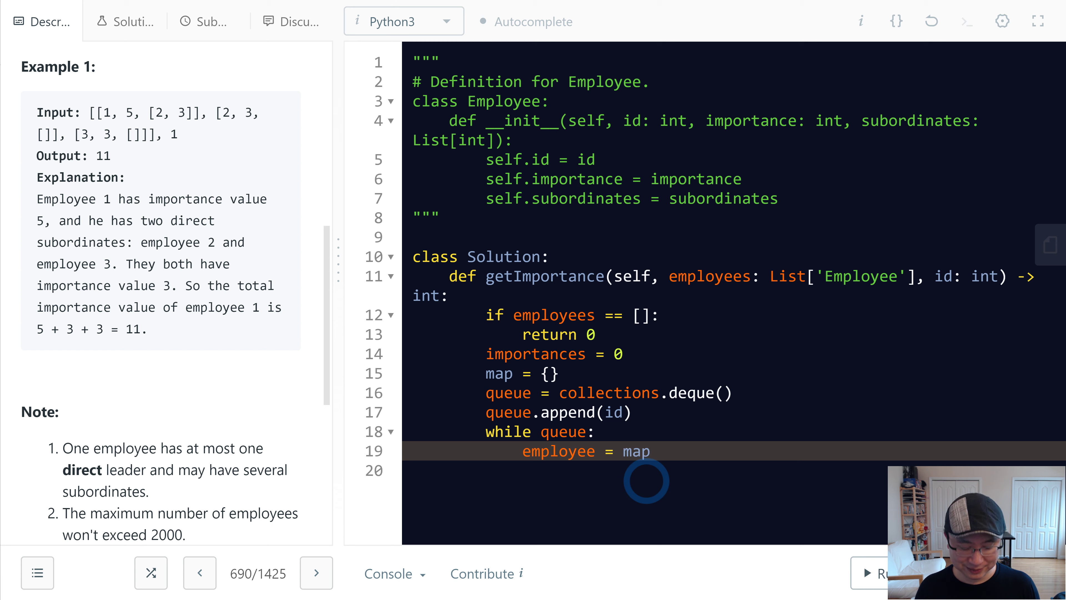
{"action": "type", "text": "[q]"}
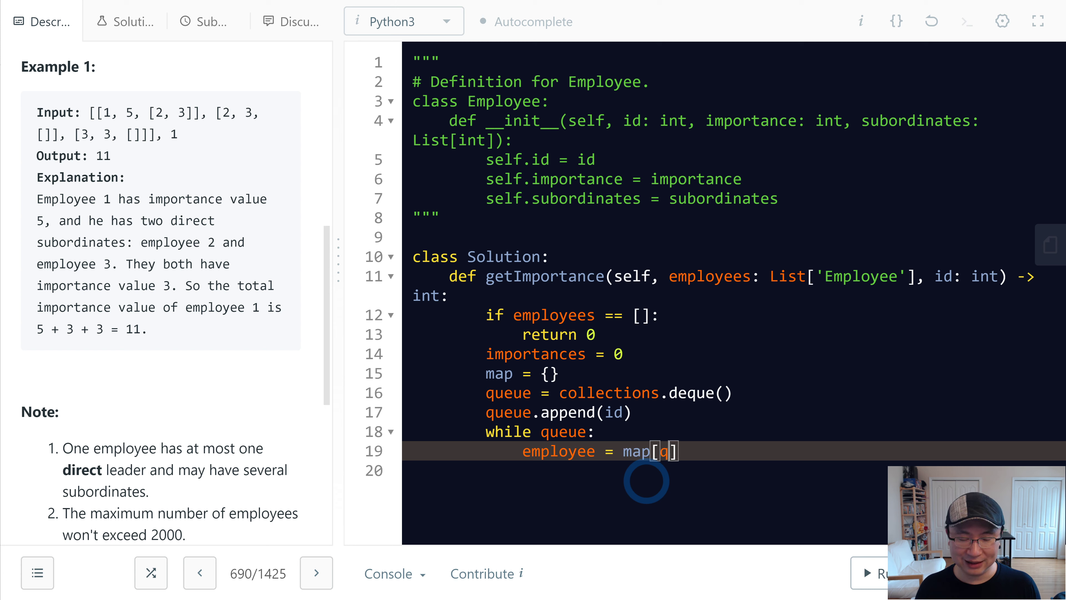
{"action": "type", "text": "ueue"}
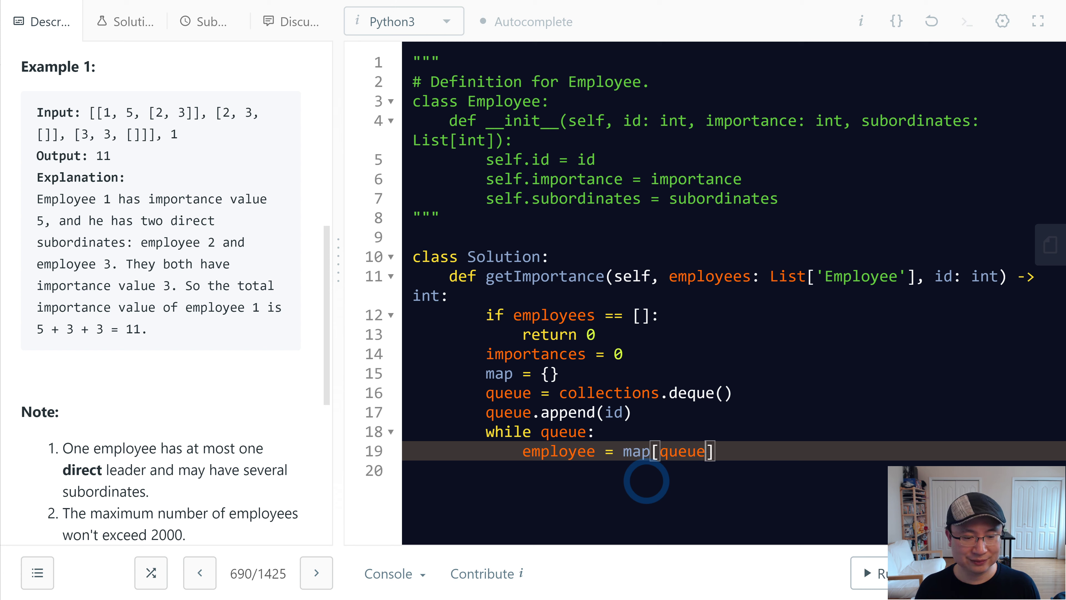
{"action": "type", "text": ".popleft("}
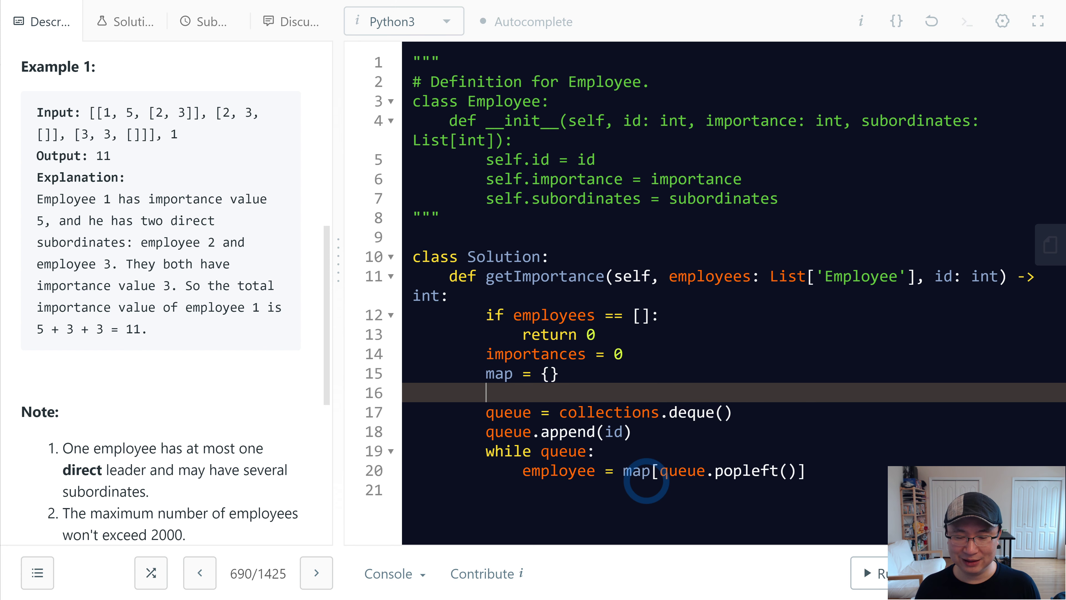
Write the for employee in employees loop storing map[employee.id] = employee.
{"action": "type", "text": "for"}
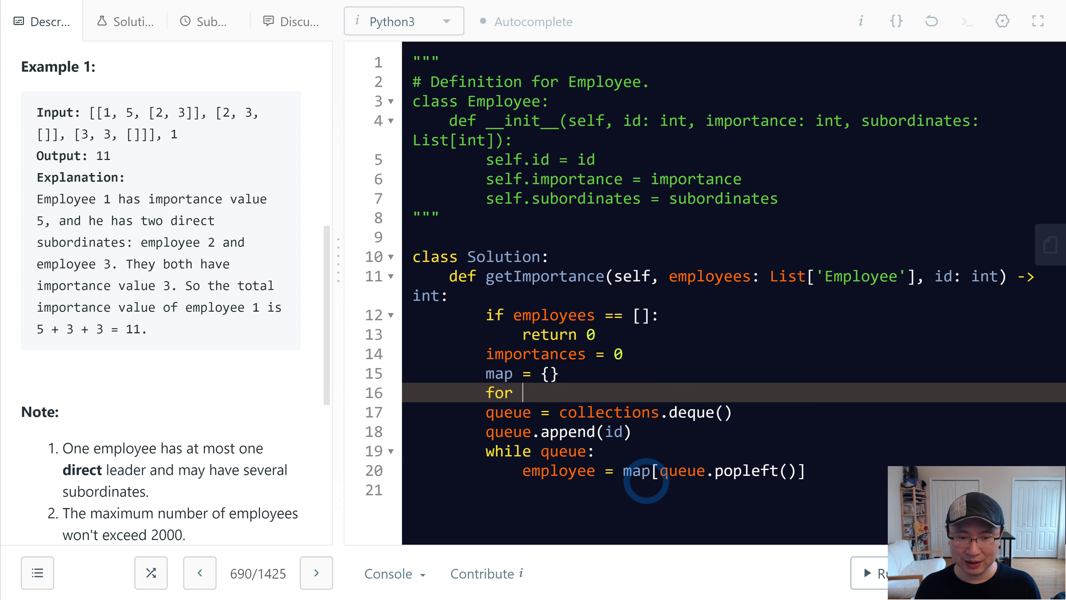
{"action": "type", "text": "emplo"}
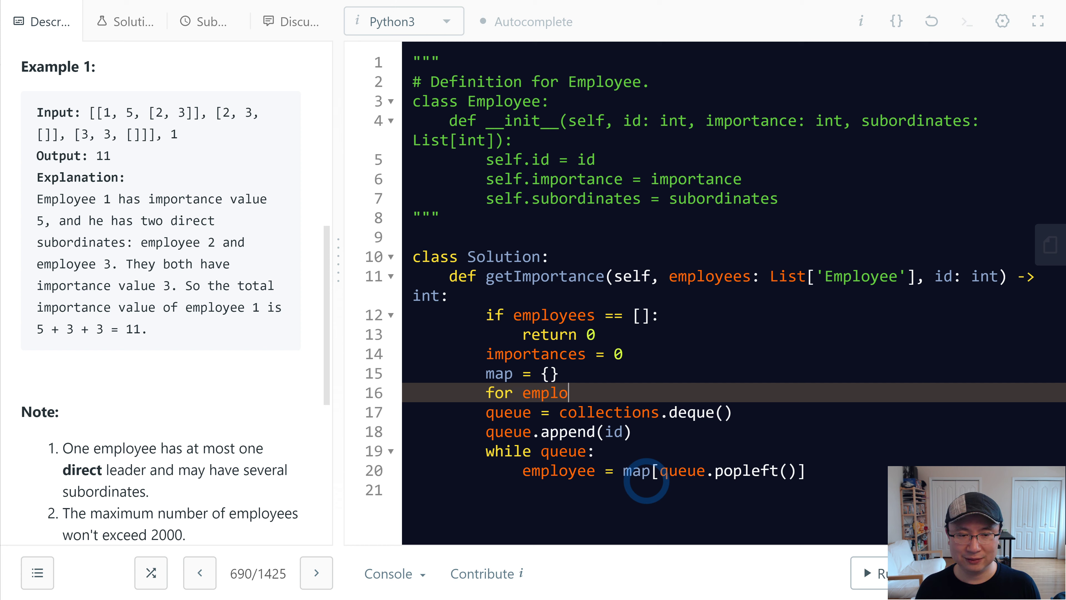
{"action": "type", "text": "yee in employees:"}
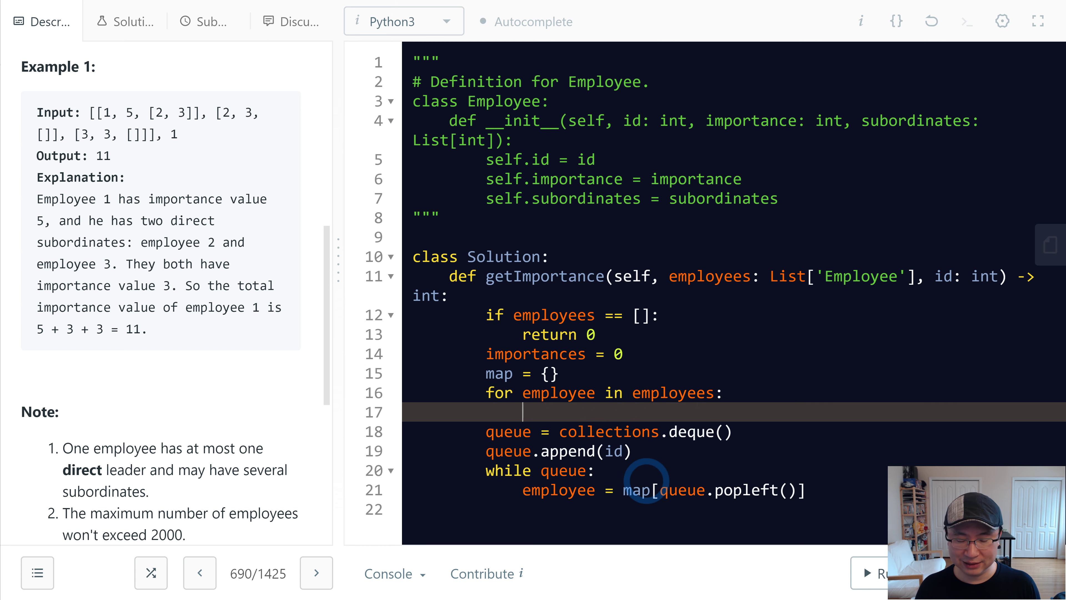
{"action": "type", "text": "map[]"}
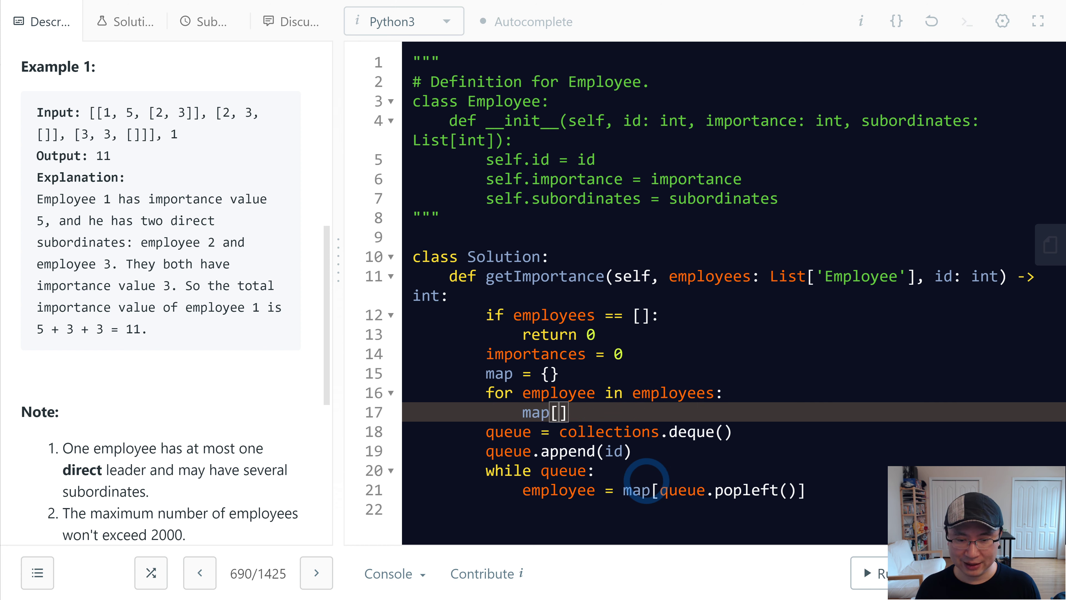
{"action": "type", "text": "employee.id"}
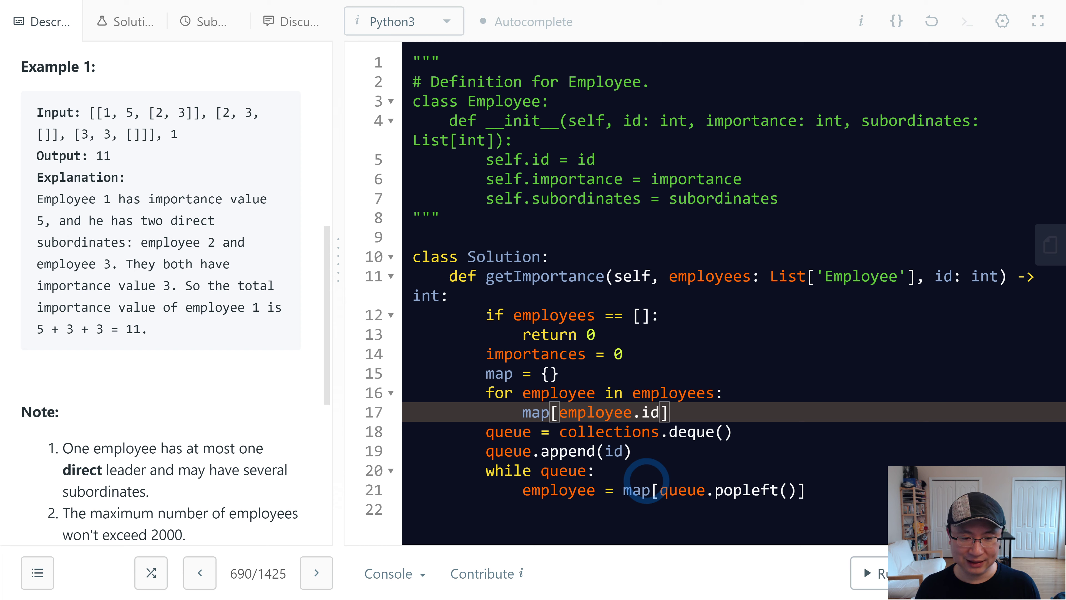
{"action": "type", "text": "= employee"}
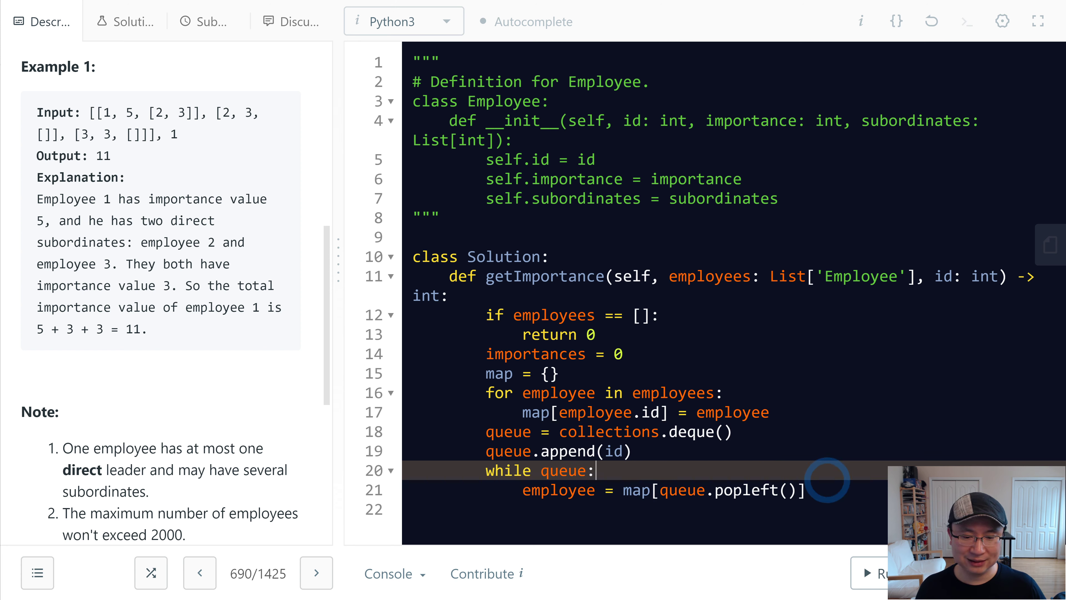
Accumulate importances += employee.importance inside the while loop.
{"action": "key", "text": "enter"}
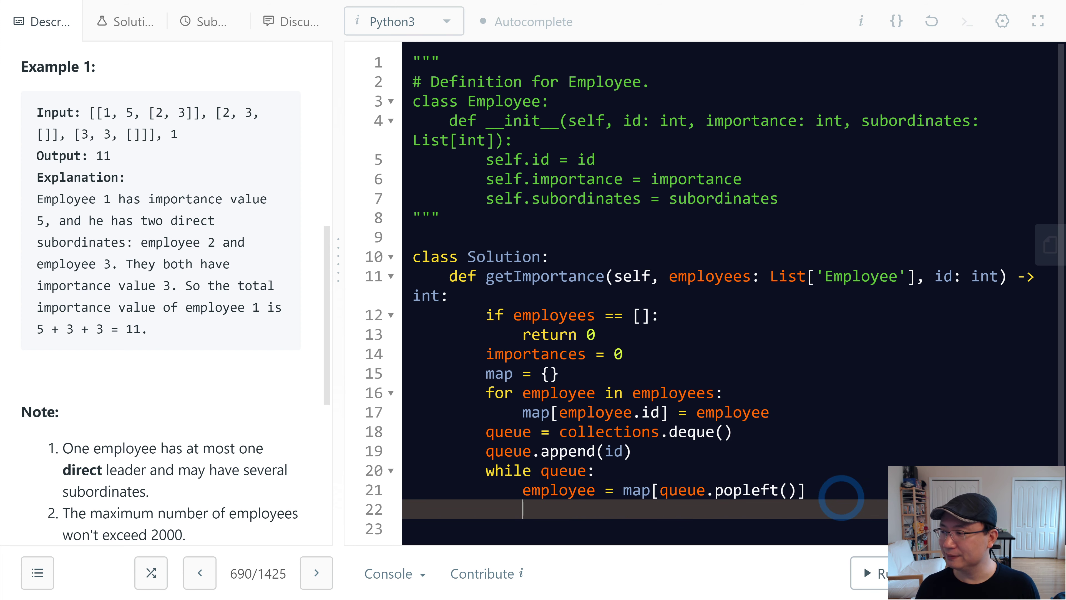
{"action": "type", "text": "importances"}
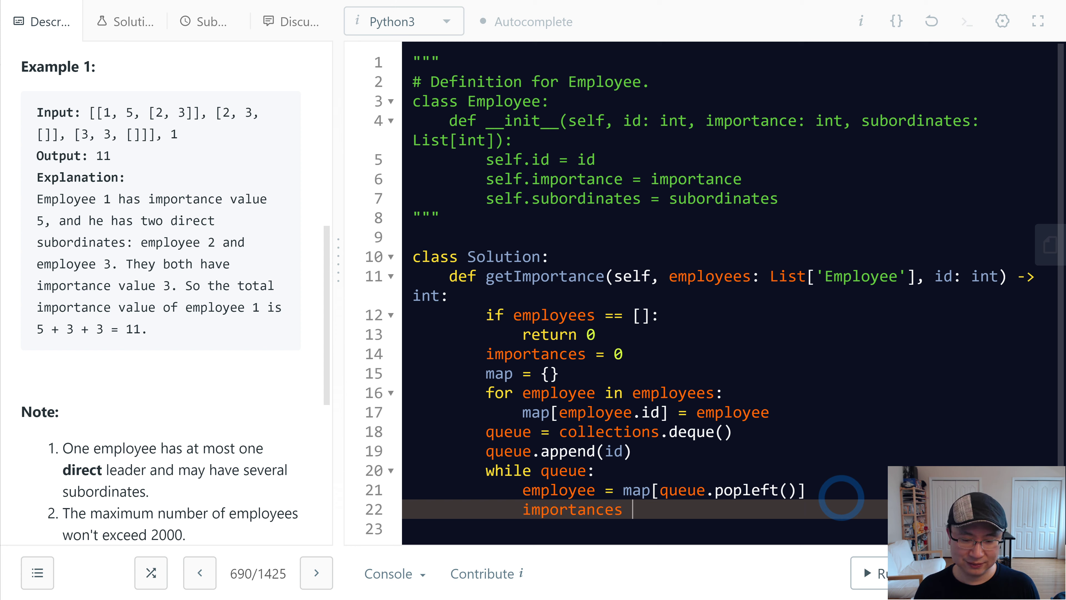
{"action": "type", "text": "+= employe"}
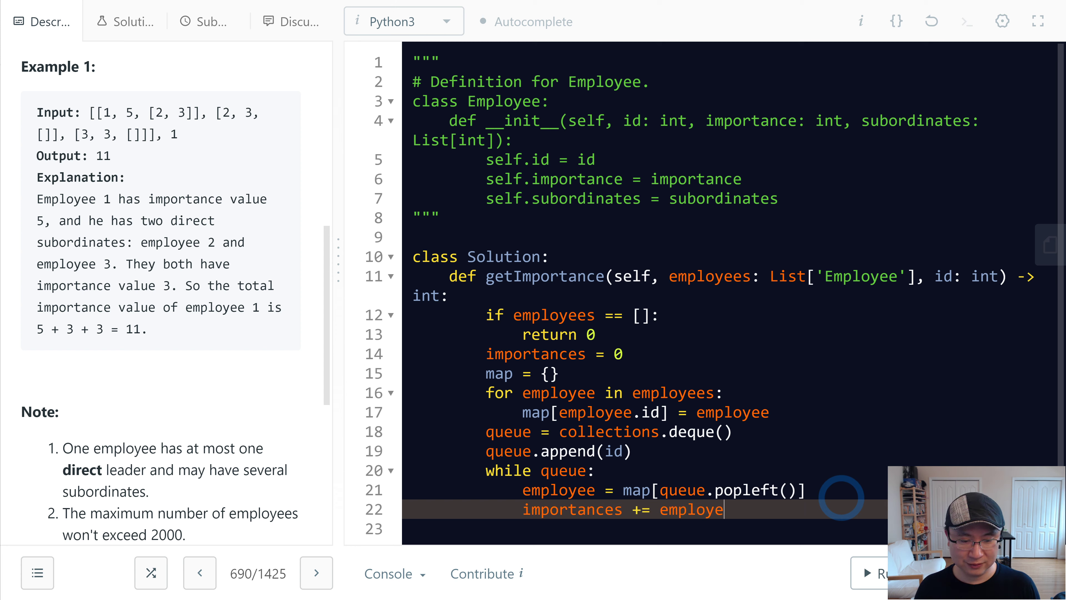
{"action": "type", "text": ".i"}
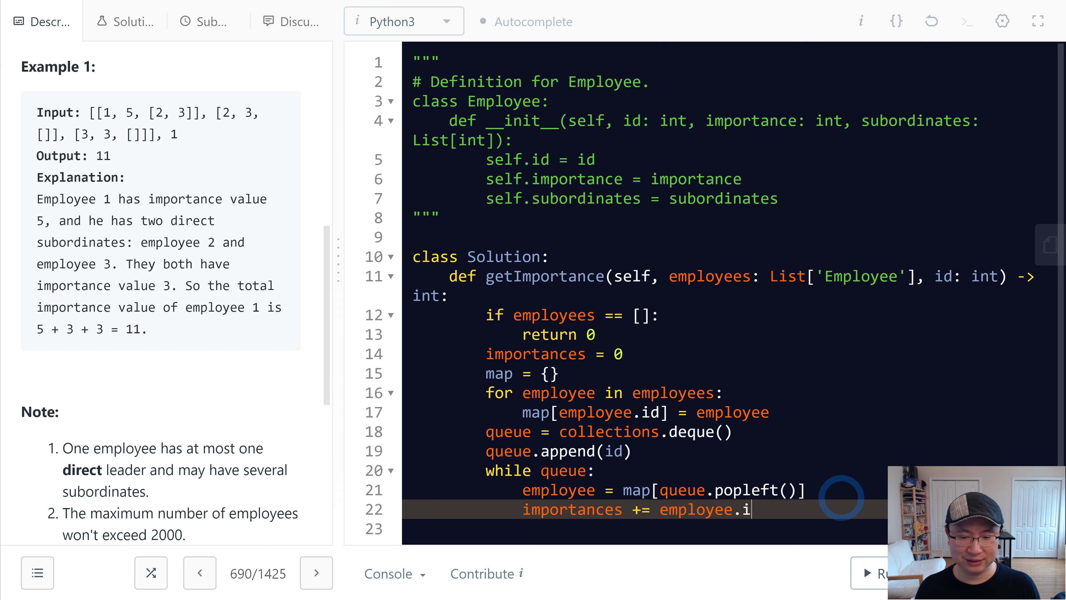
{"action": "type", "text": "mportance"}
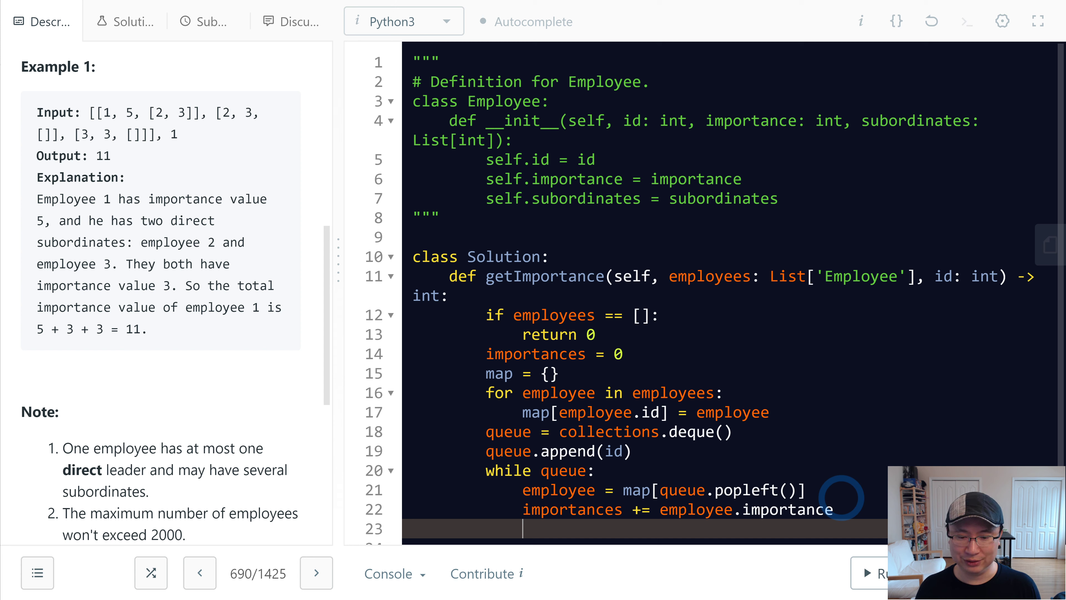
Loop over employee.subordinates appending each subordinate to the queue.
{"action": "type", "text": "for"}
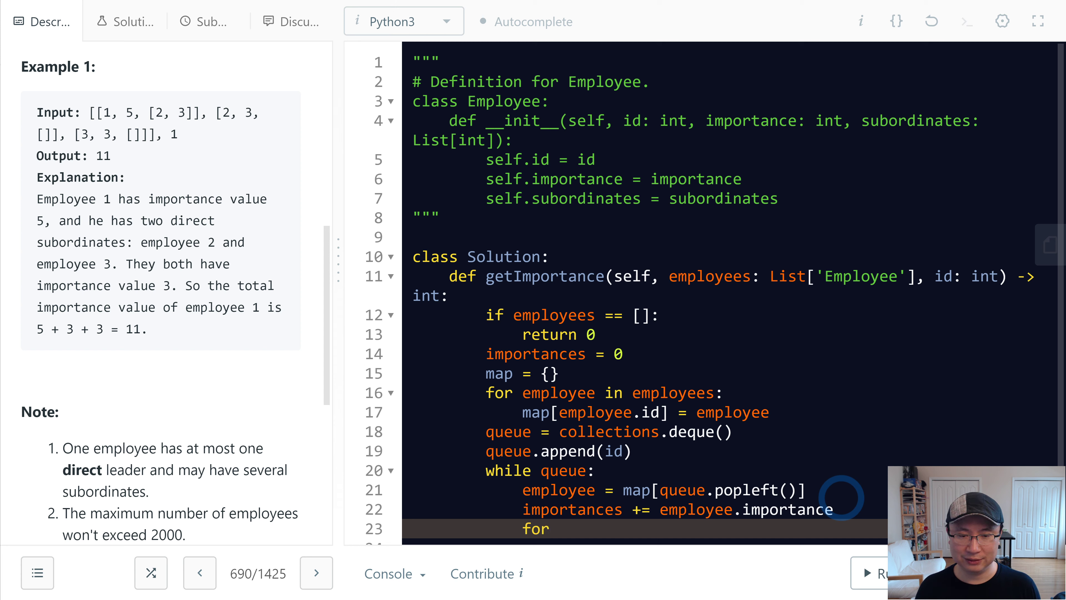
{"action": "type", "text": "subordinate in"}
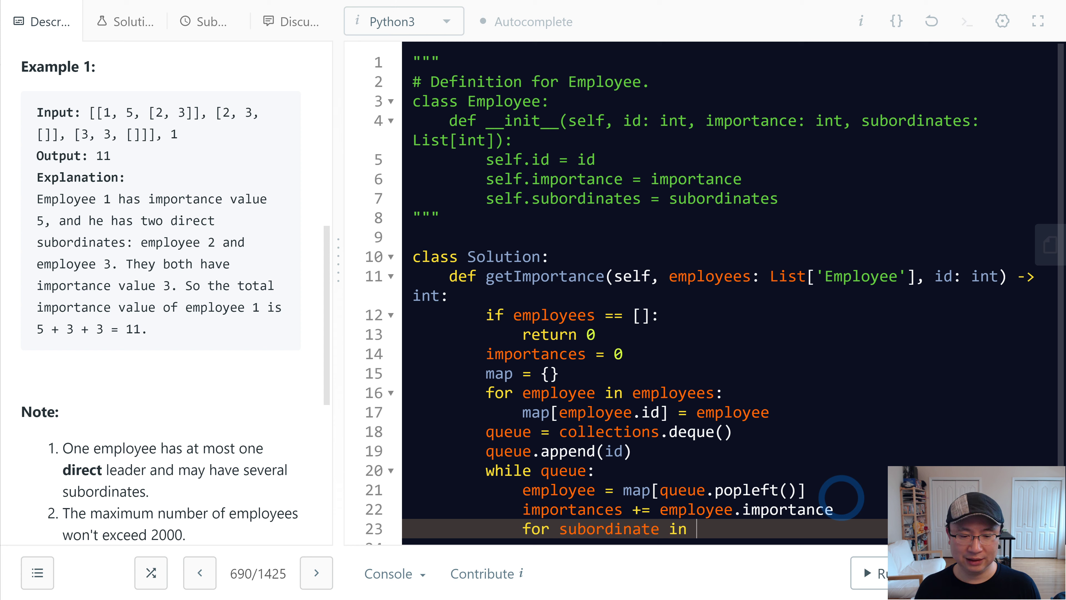
{"action": "type", "text": "employee"}
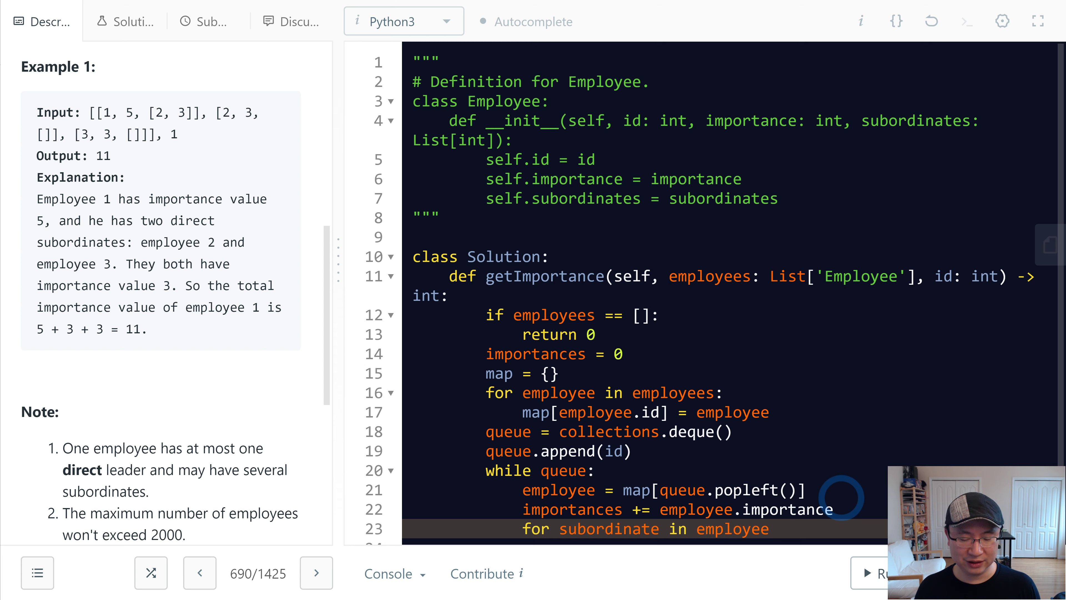
{"action": "type", "text": ".su"}
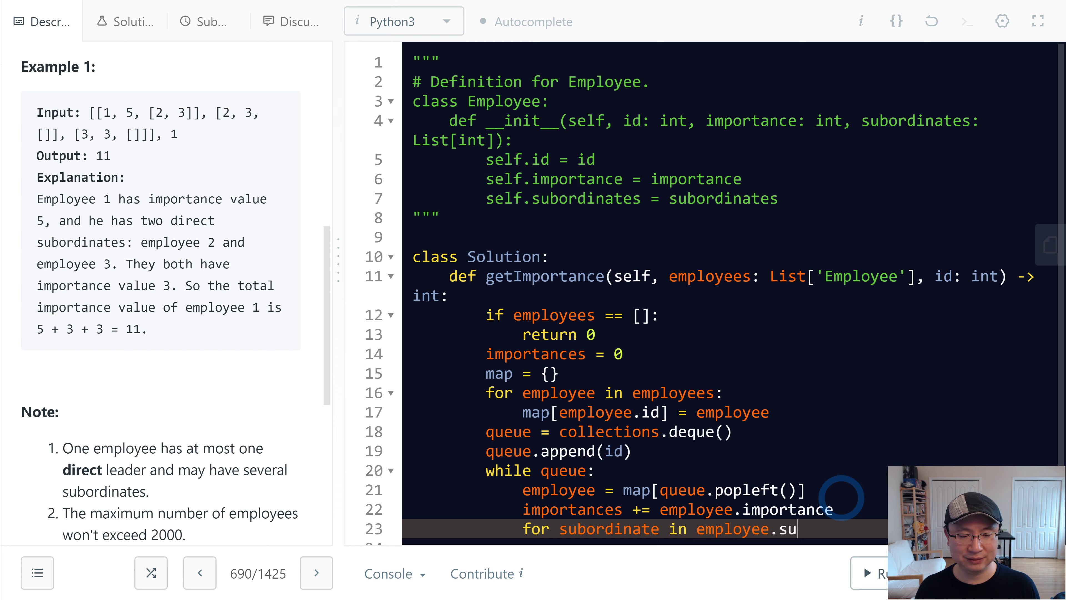
{"action": "type", "text": "bordinates"}
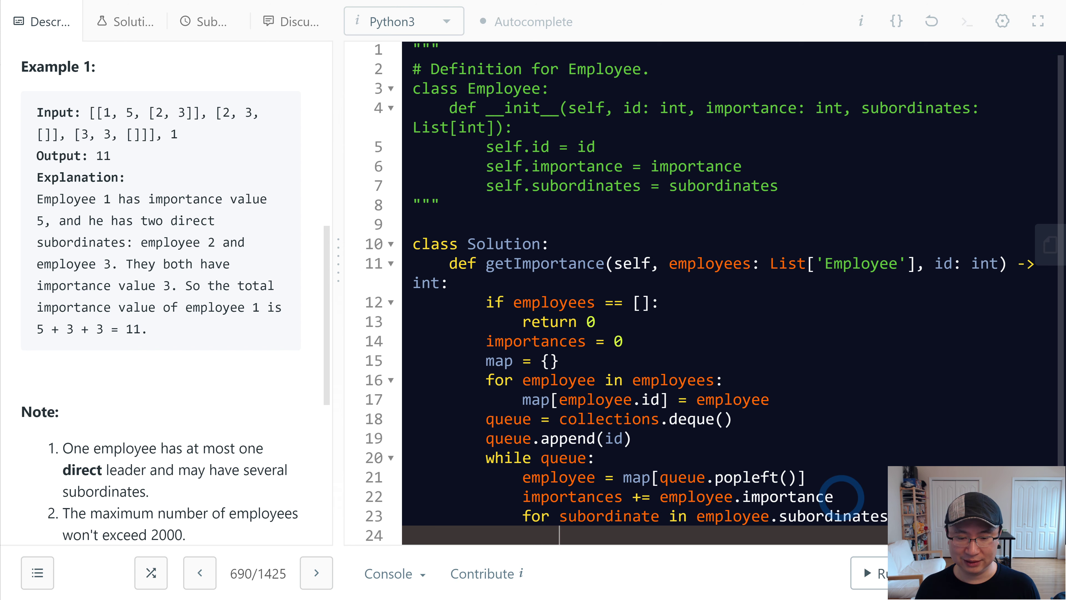
{"action": "type", "text": "queue.append"}
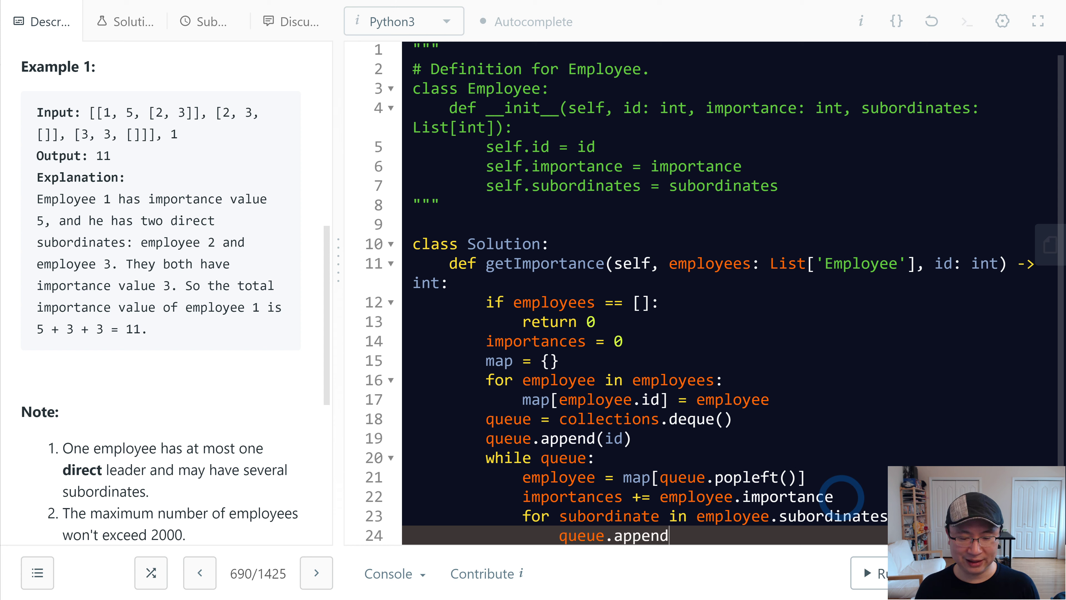
{"action": "type", "text": "(subordi"}
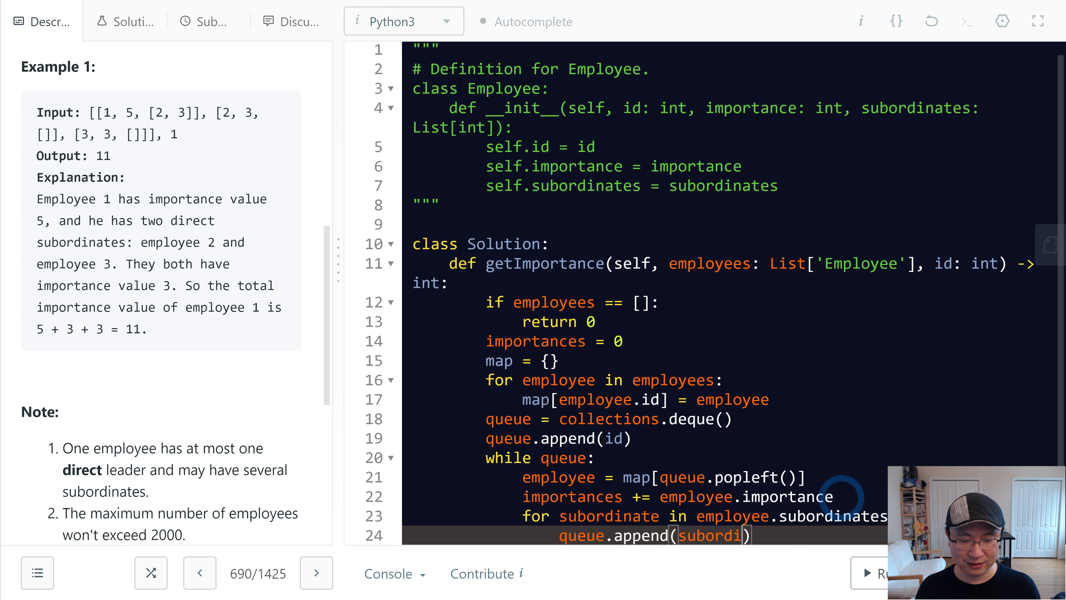
{"action": "type", "text": "nate"}
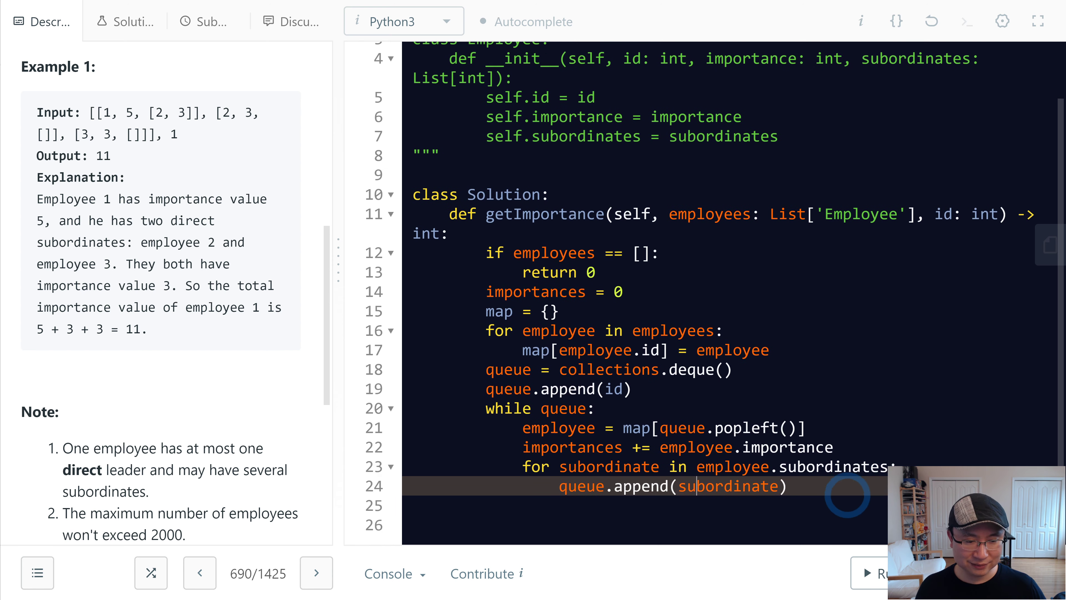
End the method with return importances.
{"action": "type", "text": "ret"}
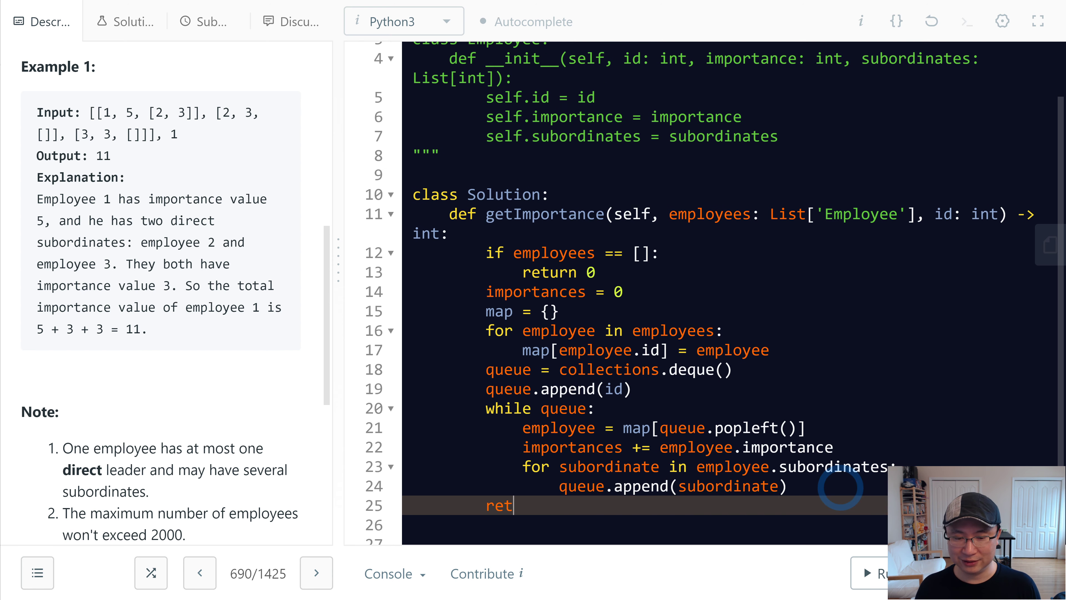
{"action": "type", "text": "urn"}
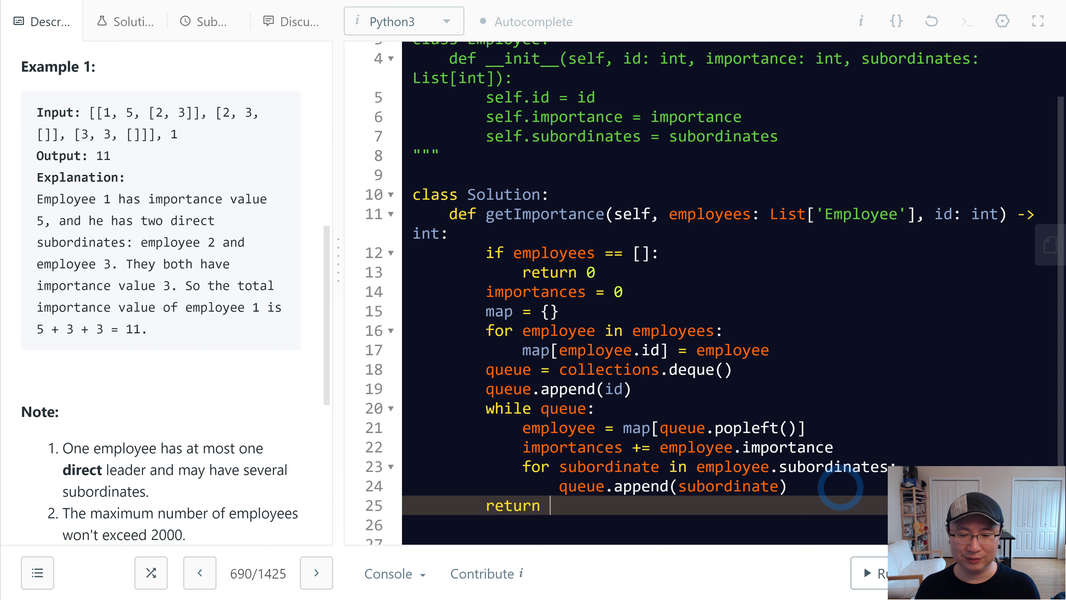
{"action": "type", "text": "importan"}
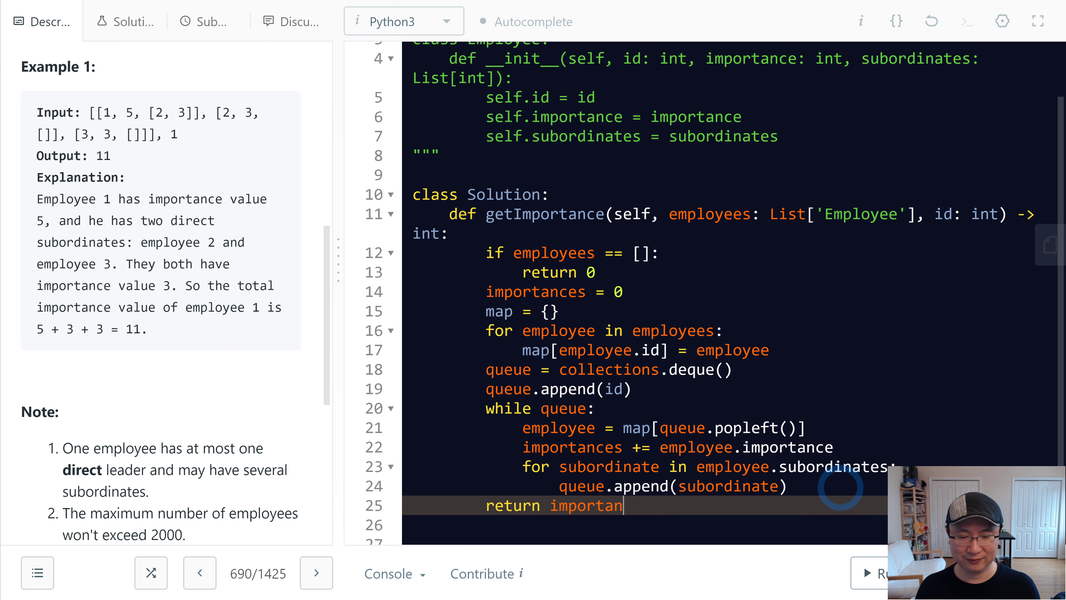
Submit the solution and get the Success accepted result.
{"action": "left_click", "coordinate": [877, 573]}
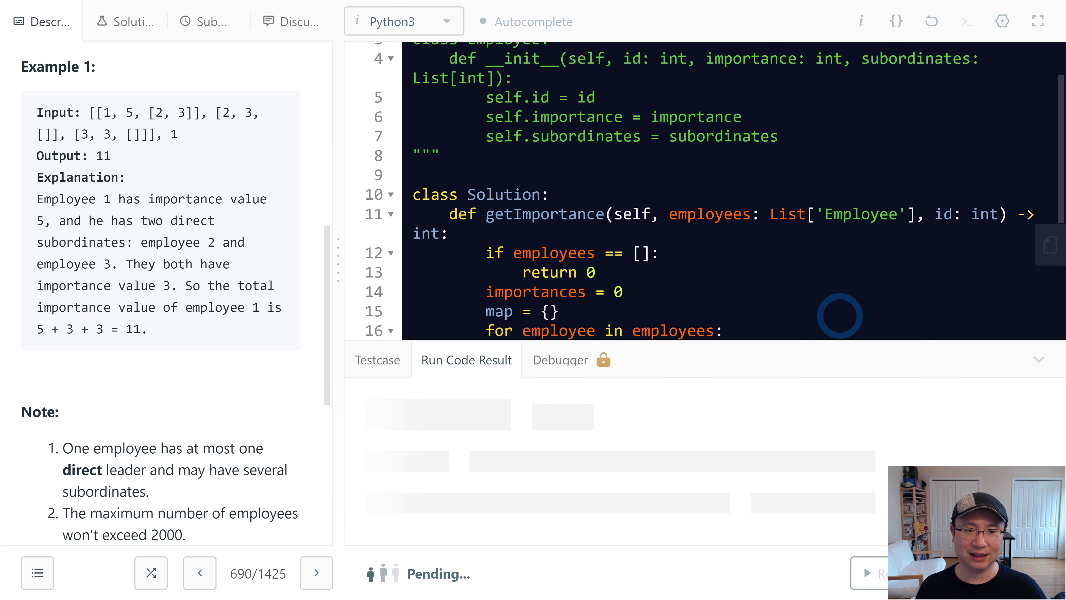
{"action": "left_click", "coordinate": [877, 573]}
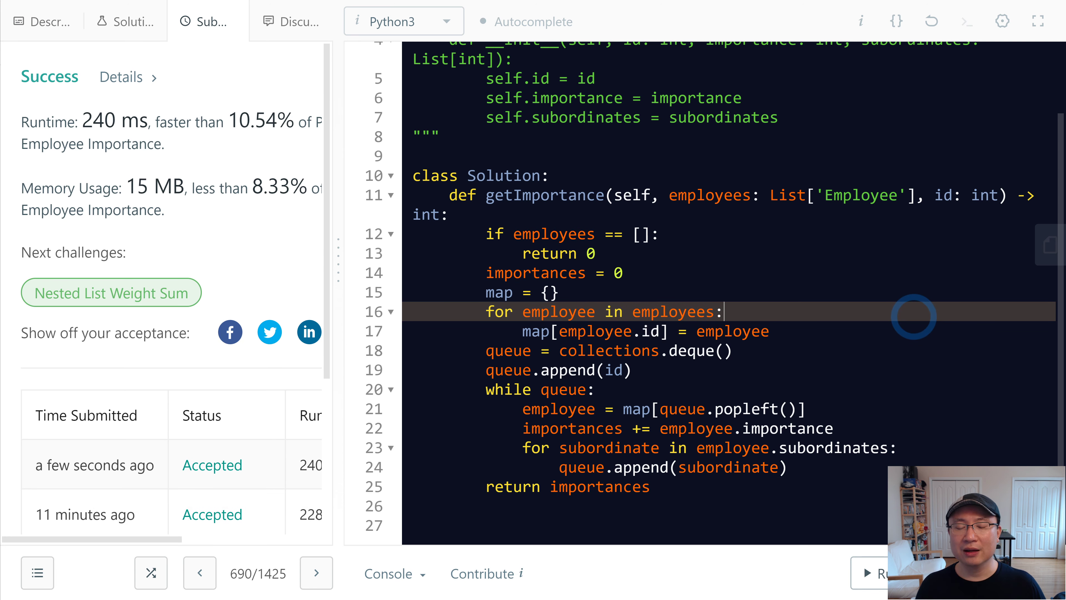
{"action": "mouse_move", "coordinate": [854, 287]}
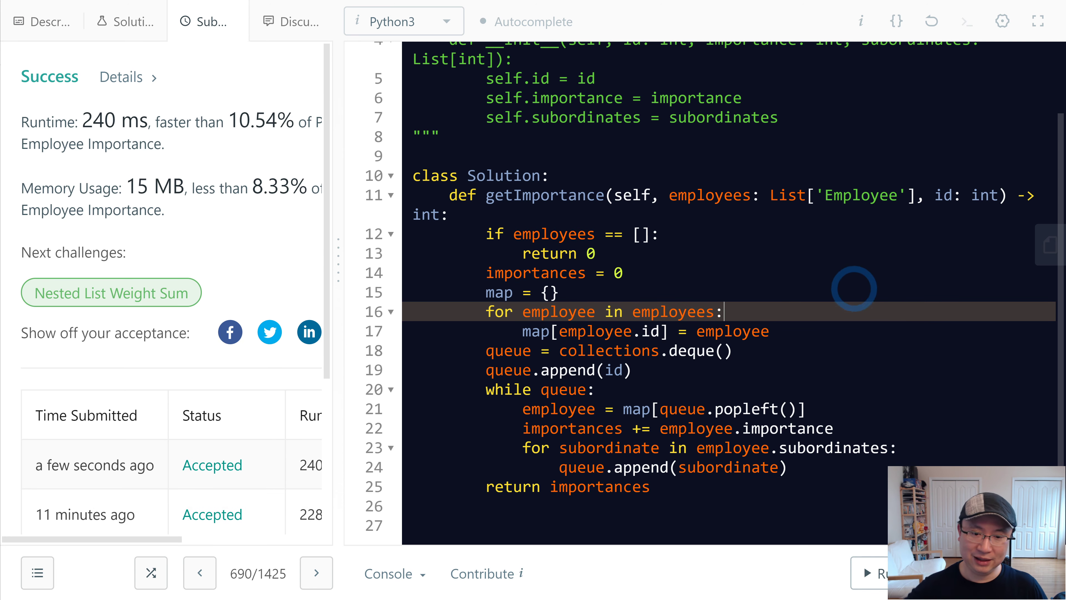